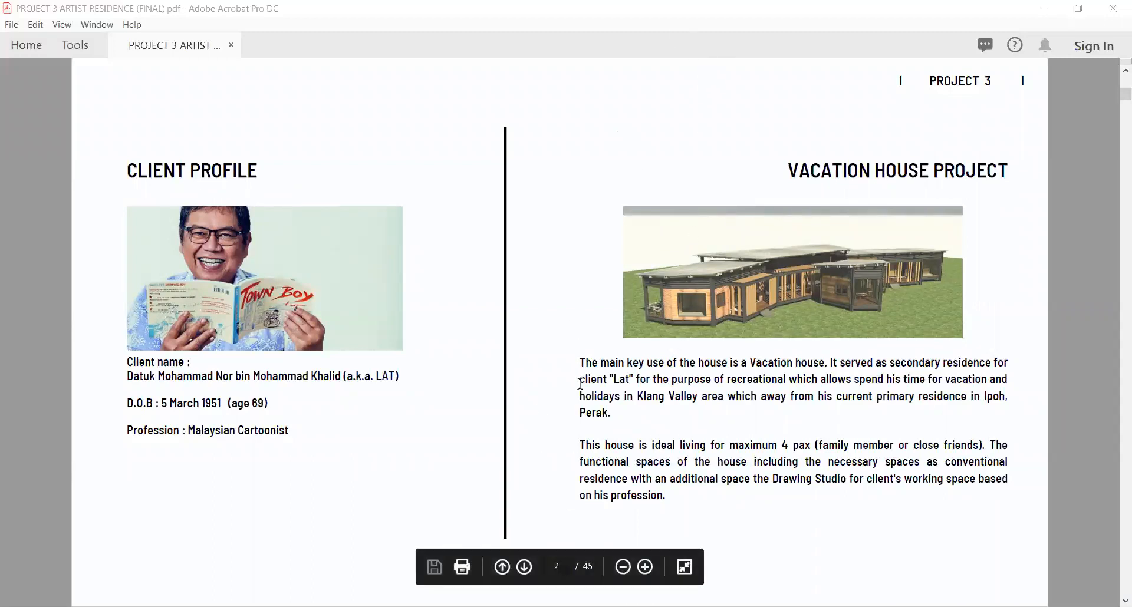
Move from the client profile page to the Concept Neo-Traditional functional spaces page.
click(524, 566)
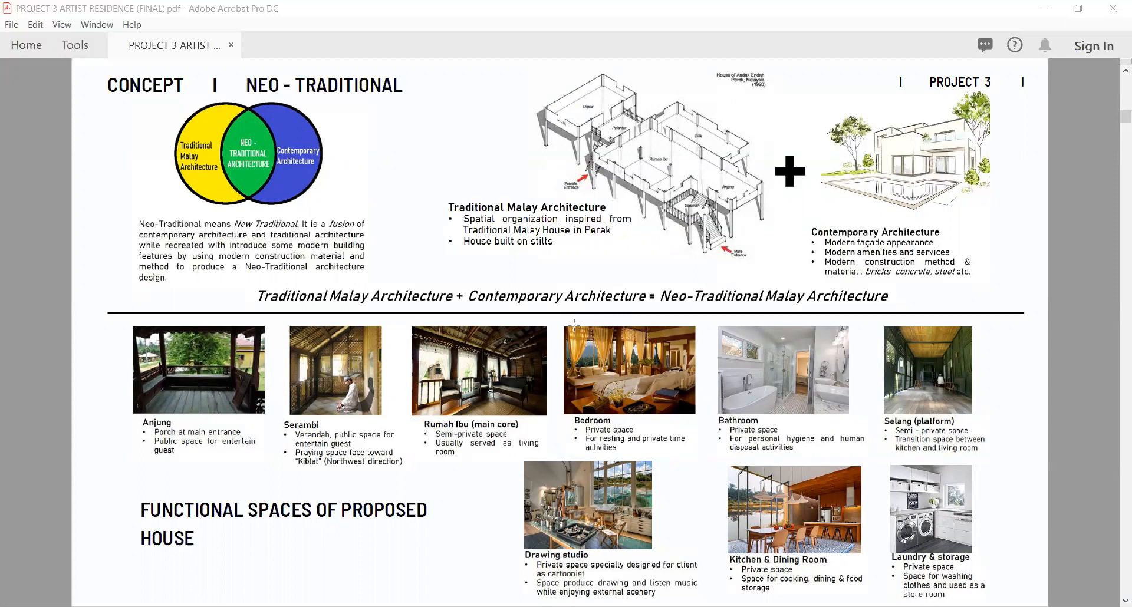
Scroll past the concept sketches to the Site B orientation diagram page.
scroll(down, 3)
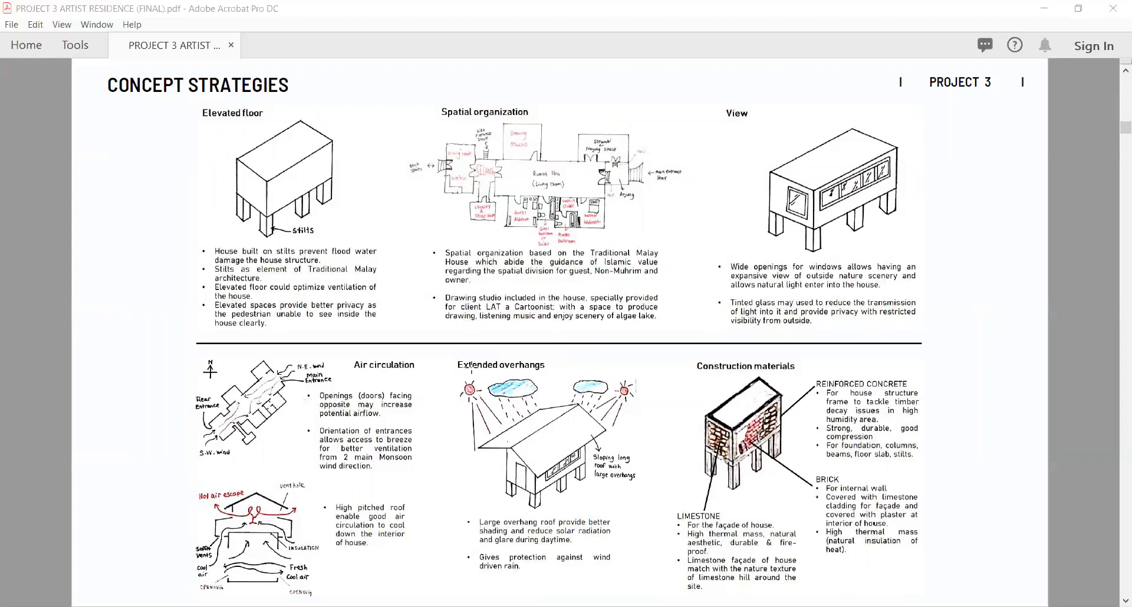
mouse_move(472, 367)
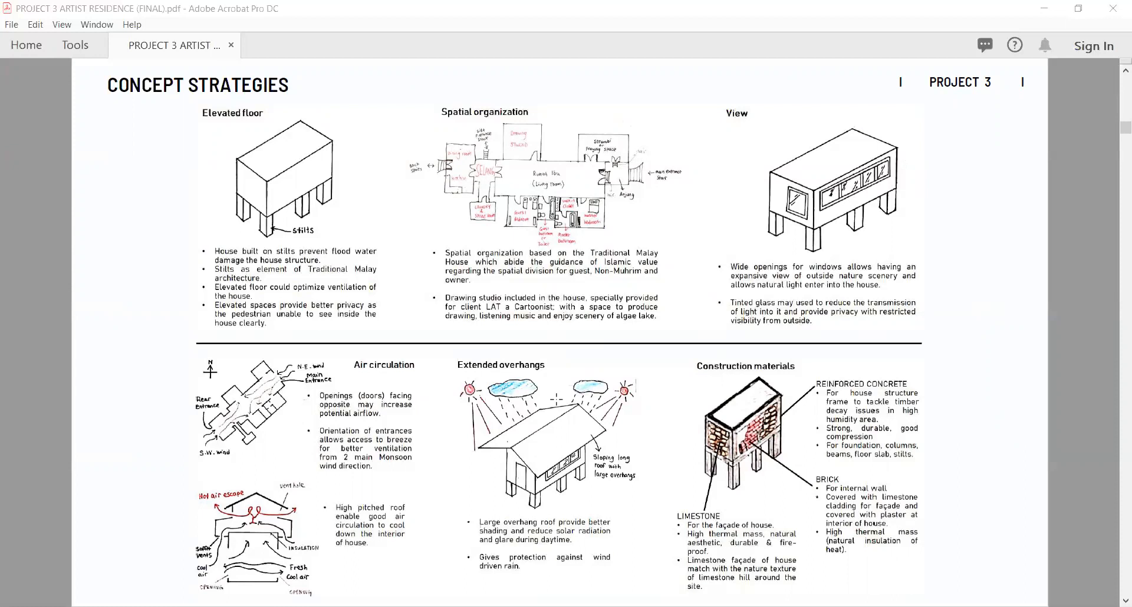
scroll(down, 3)
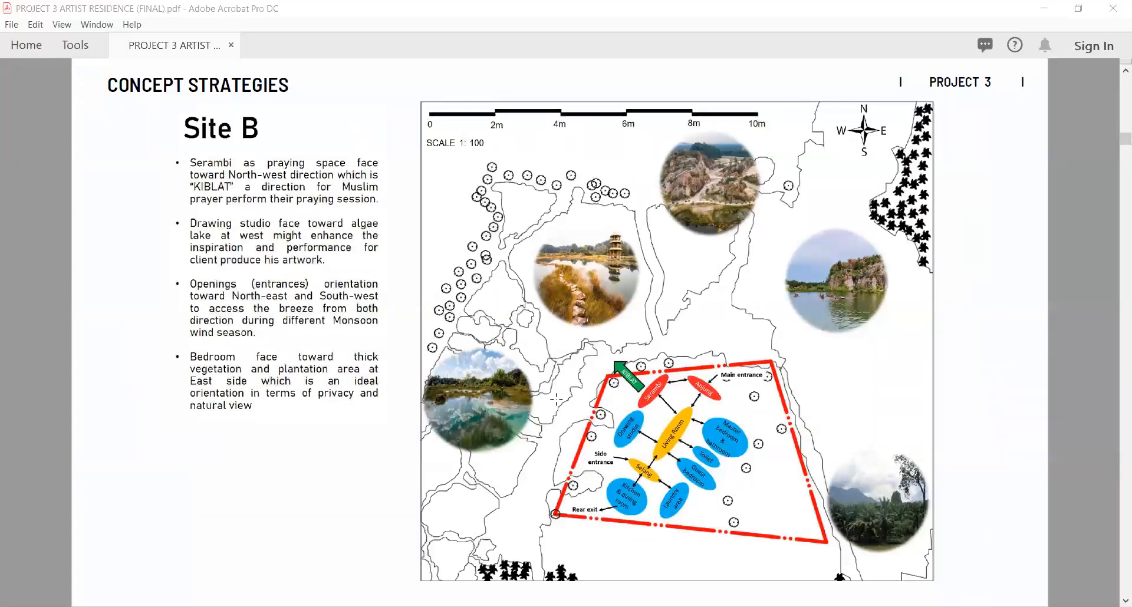
Scroll through Design Inspiration and early plans to the Second Stage page.
scroll(down, 3)
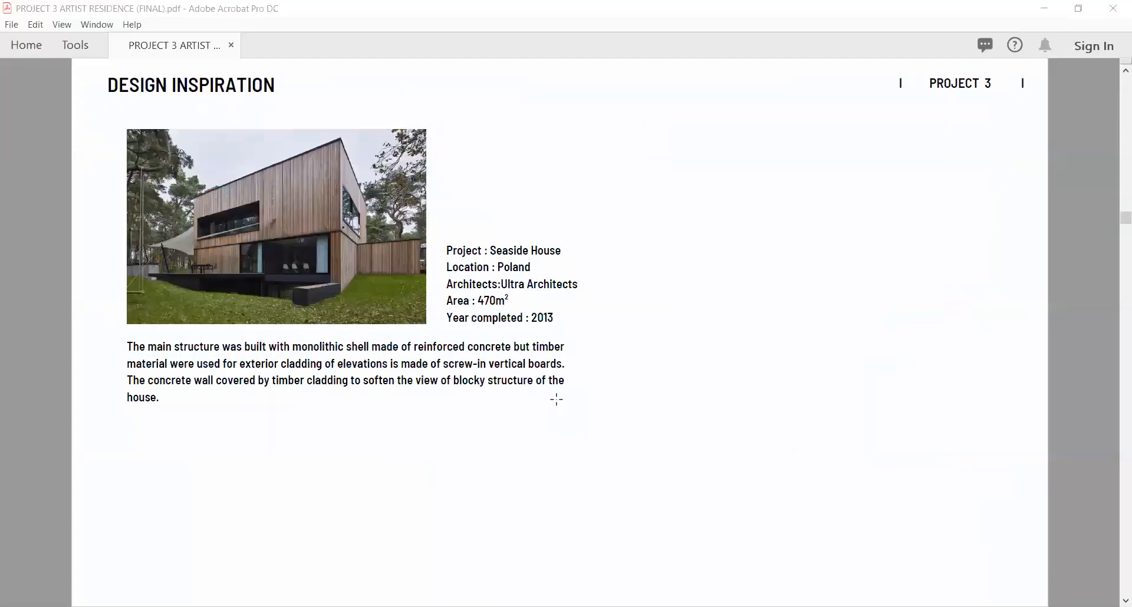
scroll(down, 3)
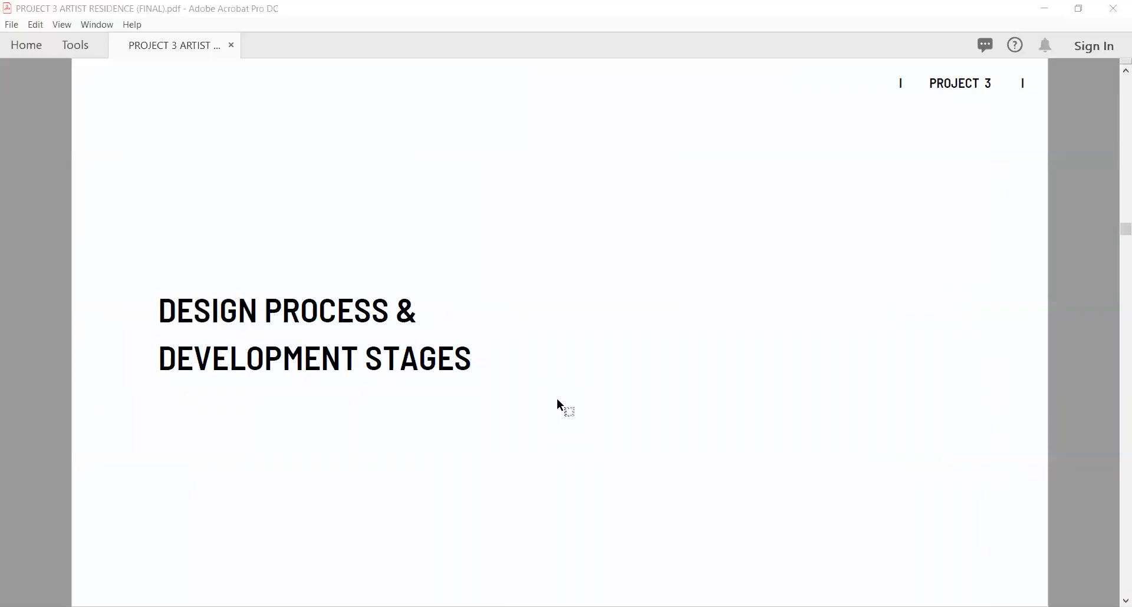
scroll(down, 3)
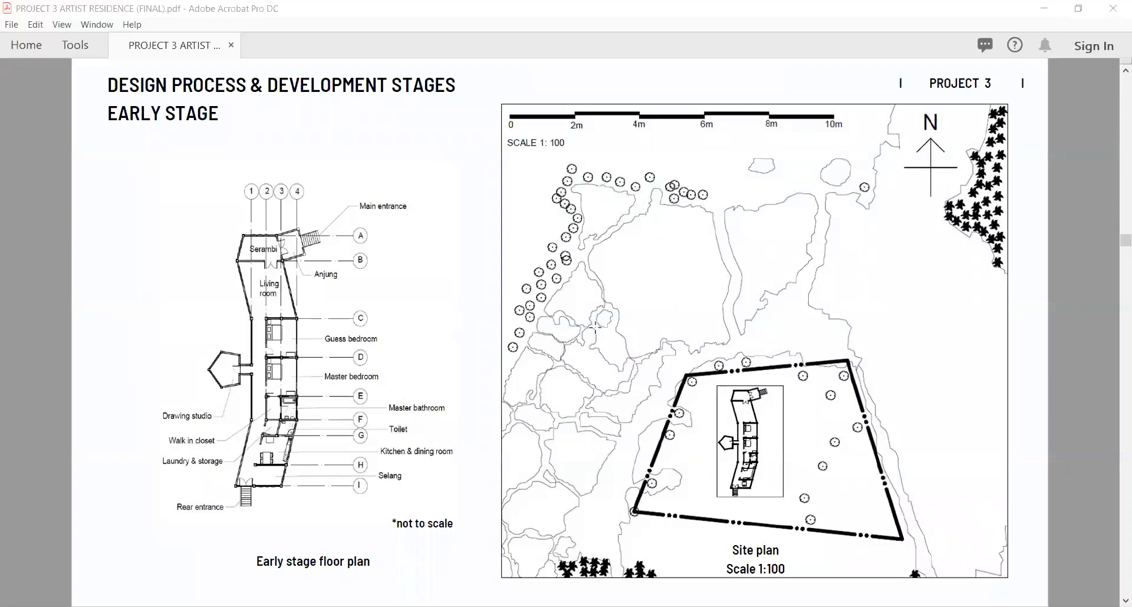
mouse_move(436, 243)
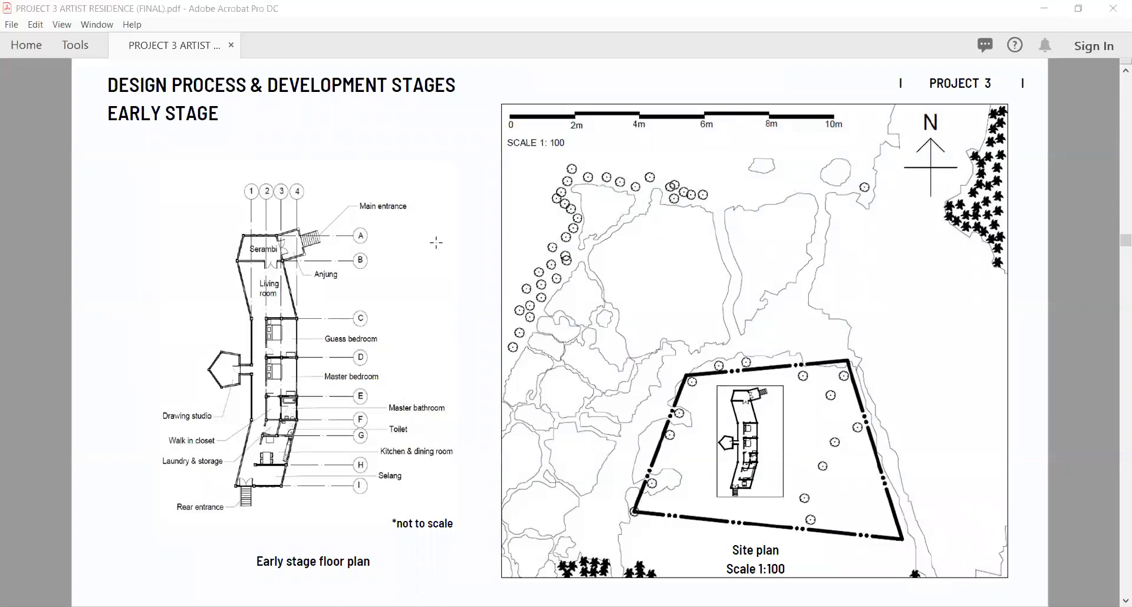
mouse_move(630, 301)
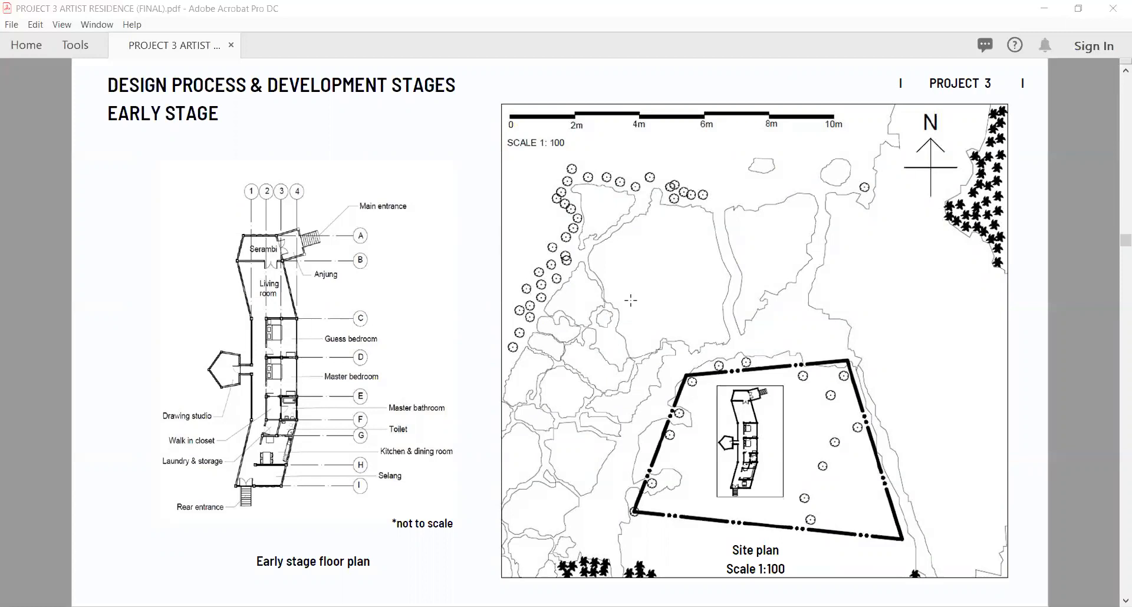
scroll(down, 3)
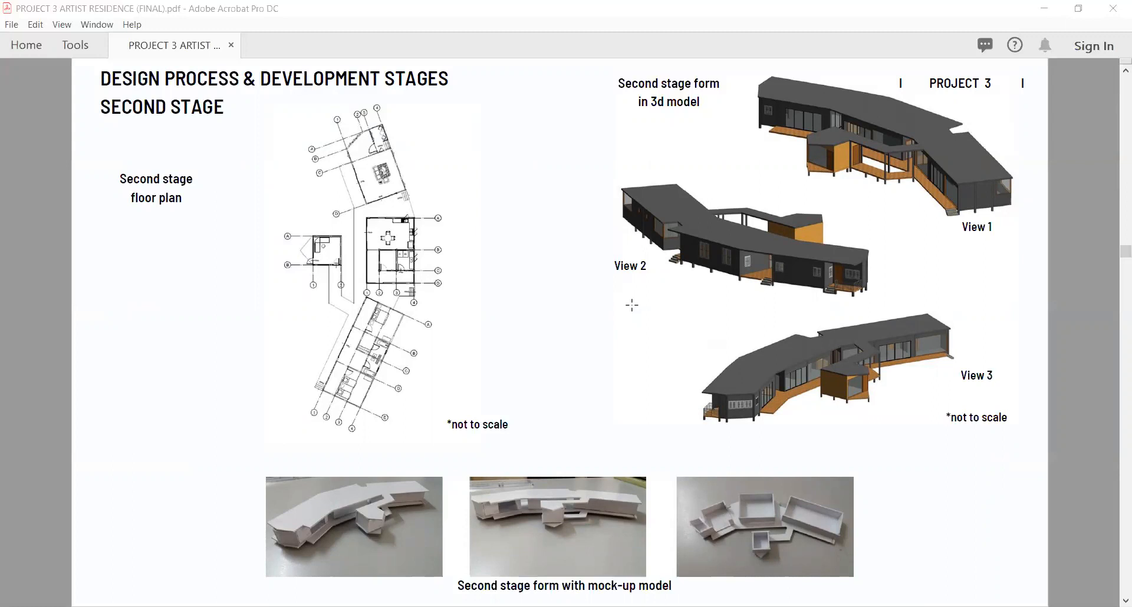
Scroll past the Third Stage page to the three Finalised Design renders.
scroll(down, 3)
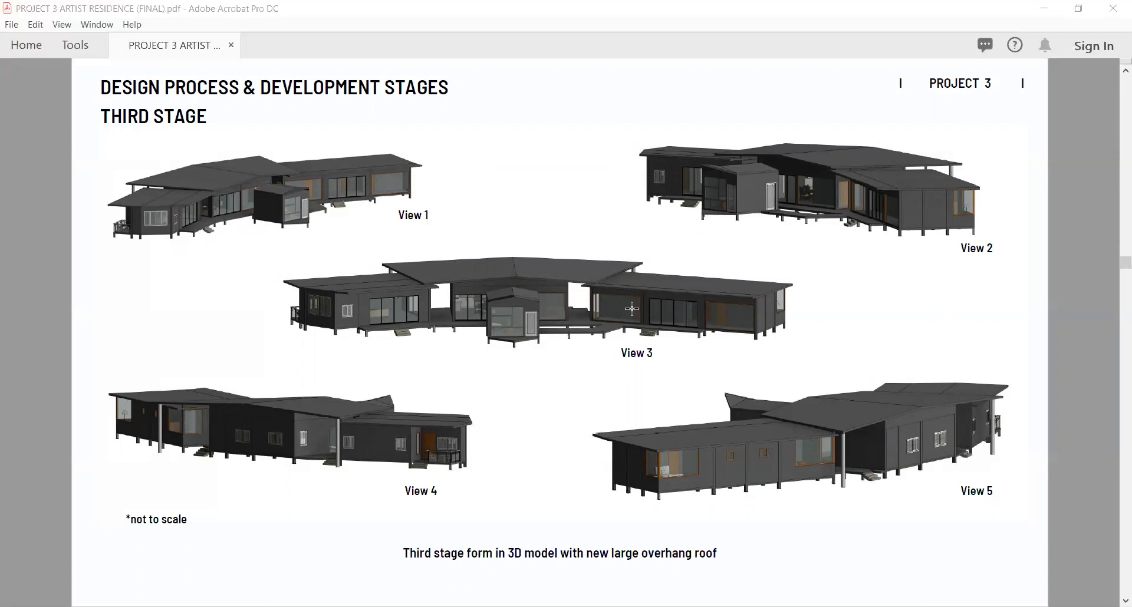
scroll(down, 3)
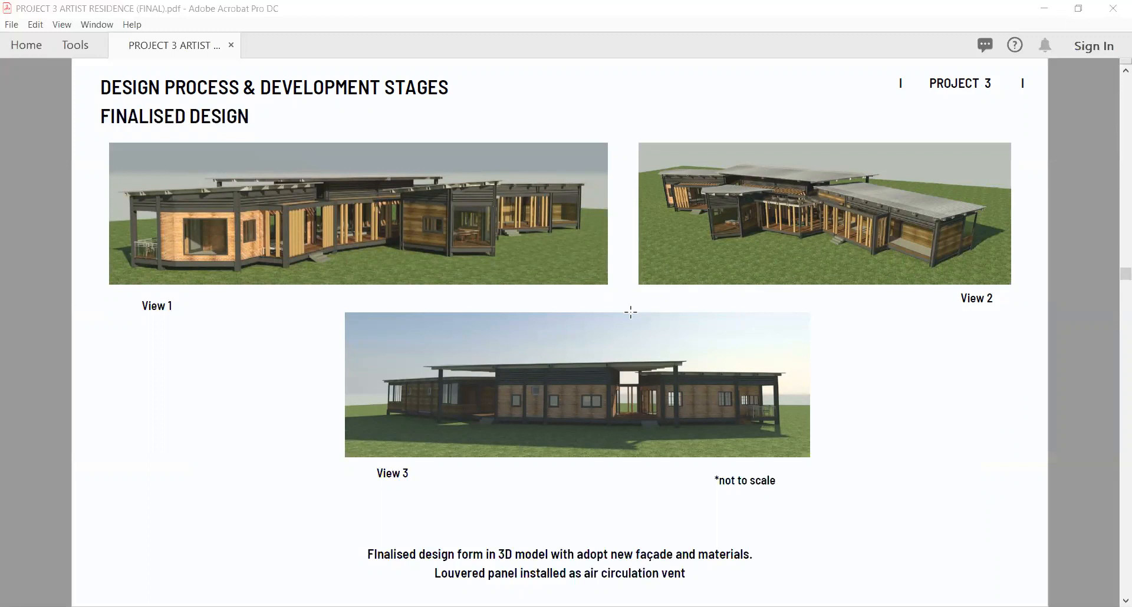
mouse_move(628, 316)
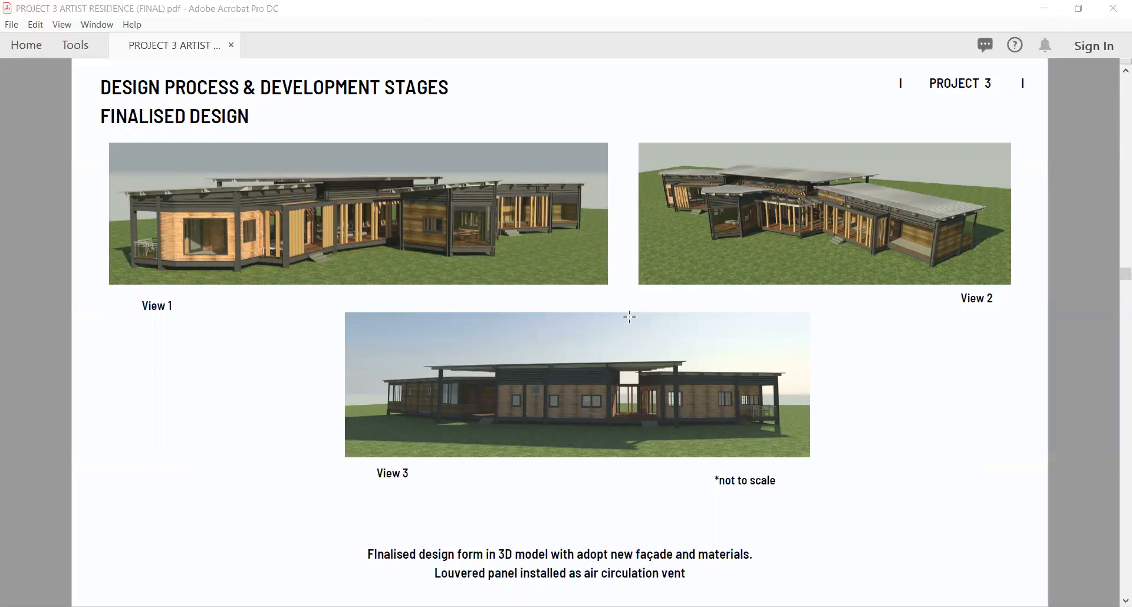
scroll(down, 3)
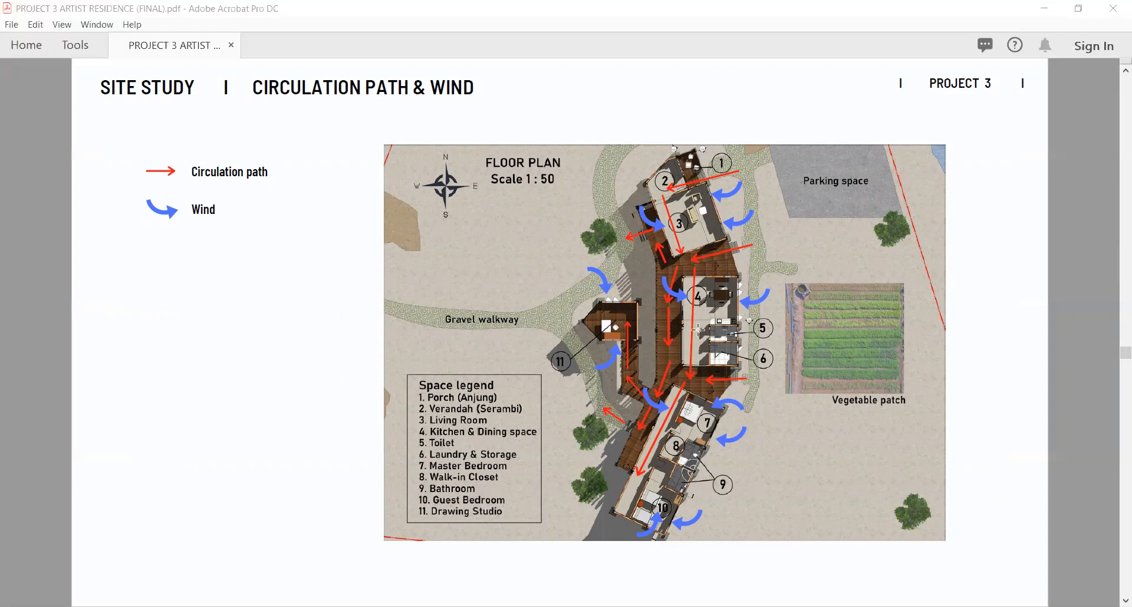
mouse_move(347, 215)
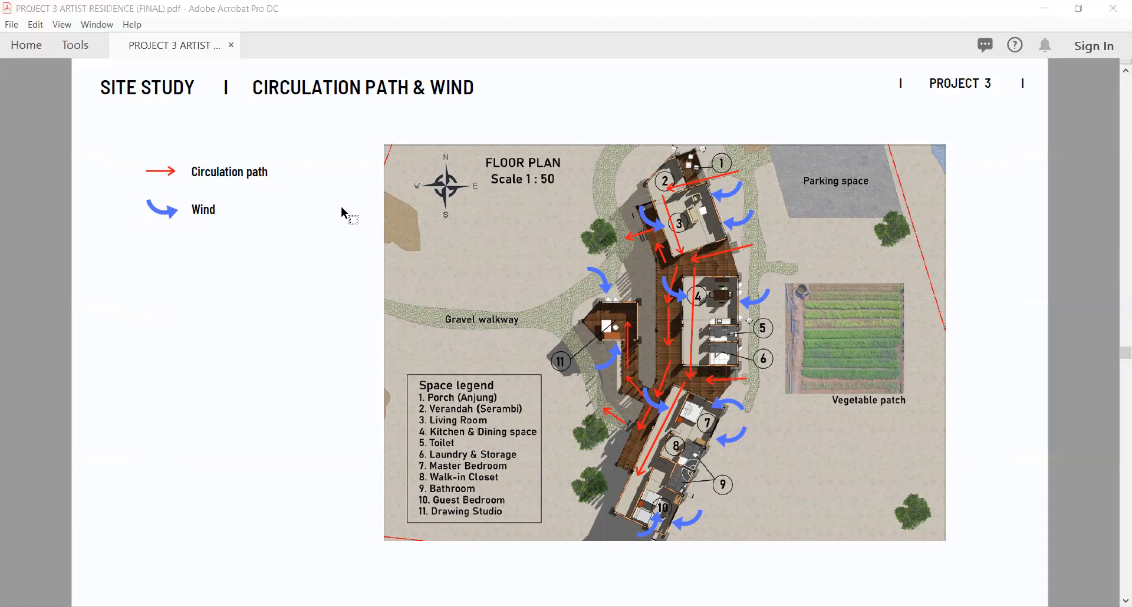
mouse_move(662, 280)
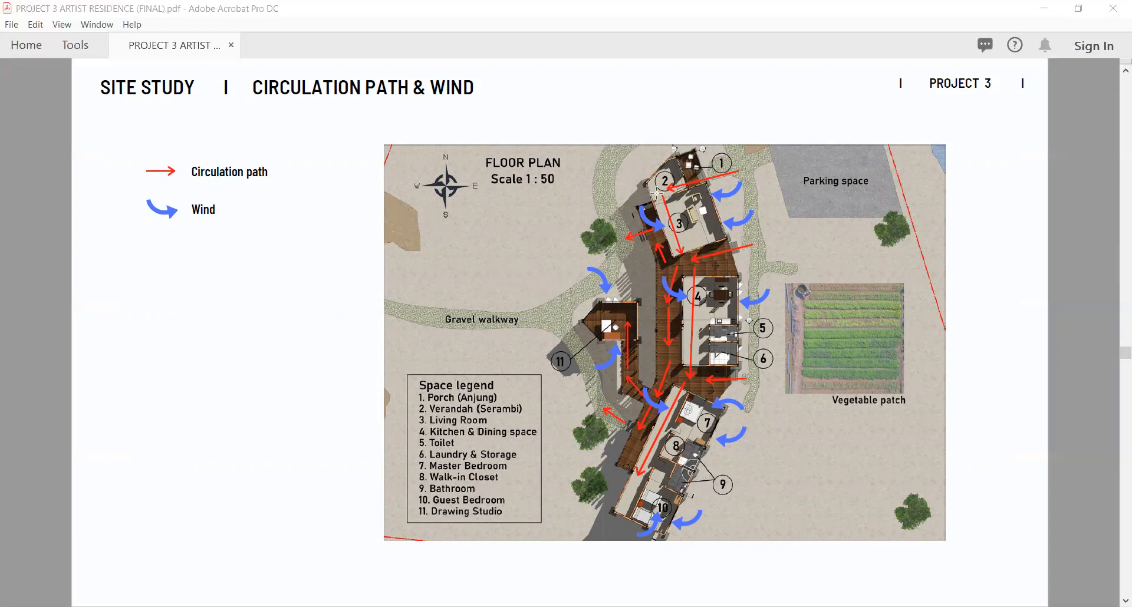
mouse_move(759, 169)
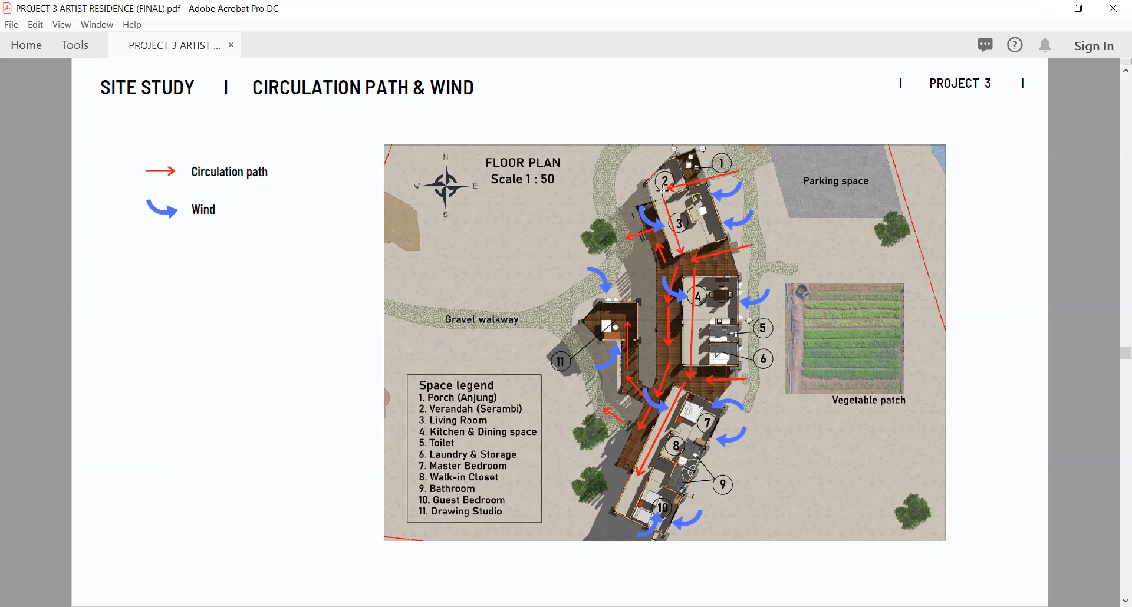
mouse_move(679, 244)
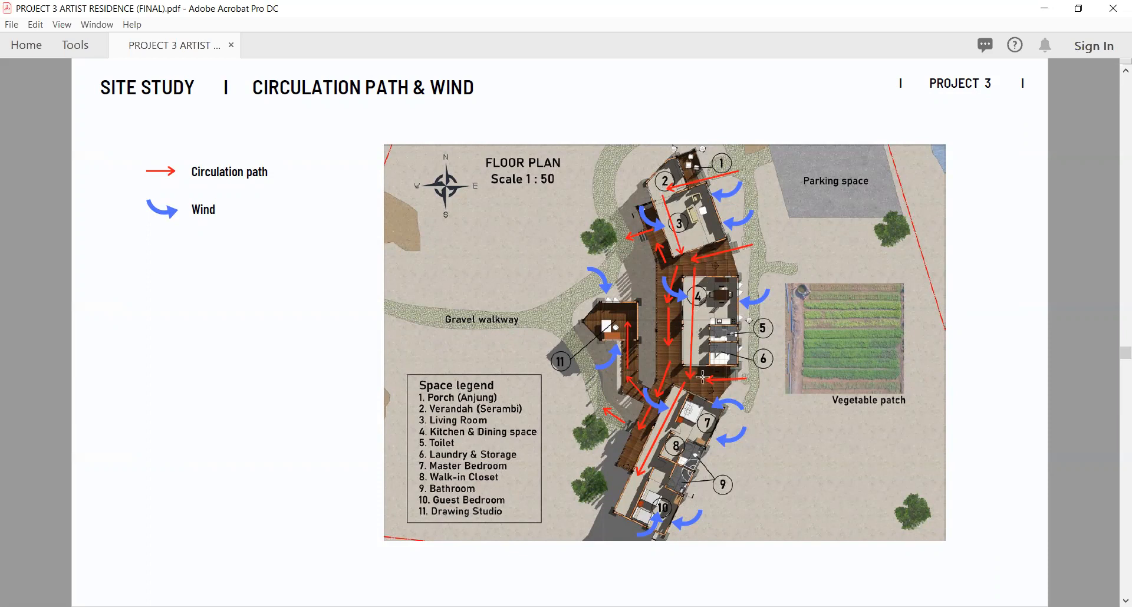
mouse_move(709, 393)
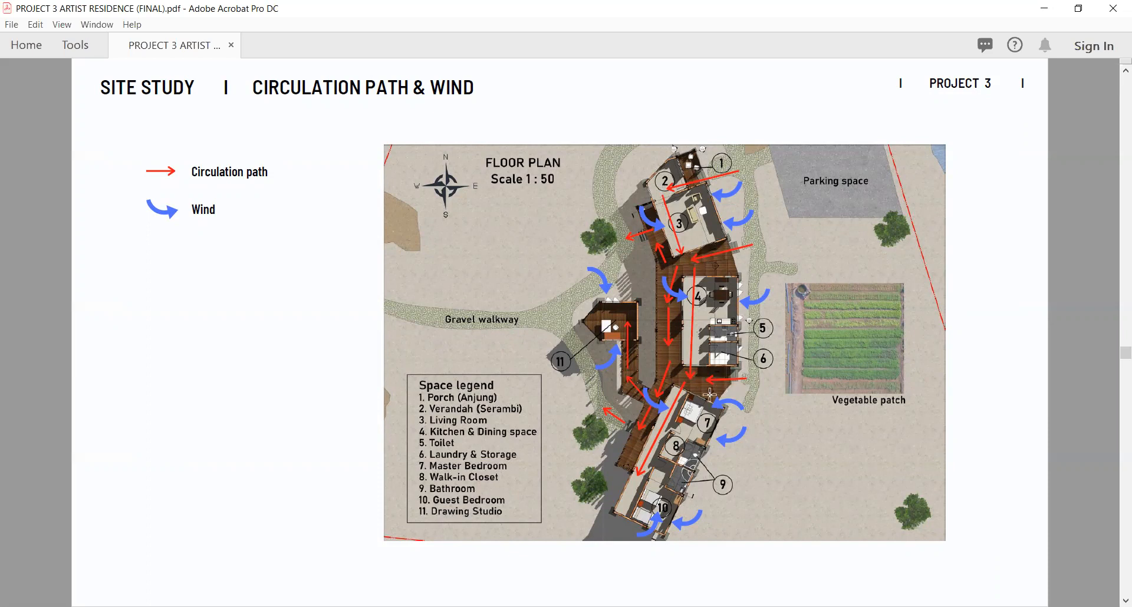
mouse_move(685, 389)
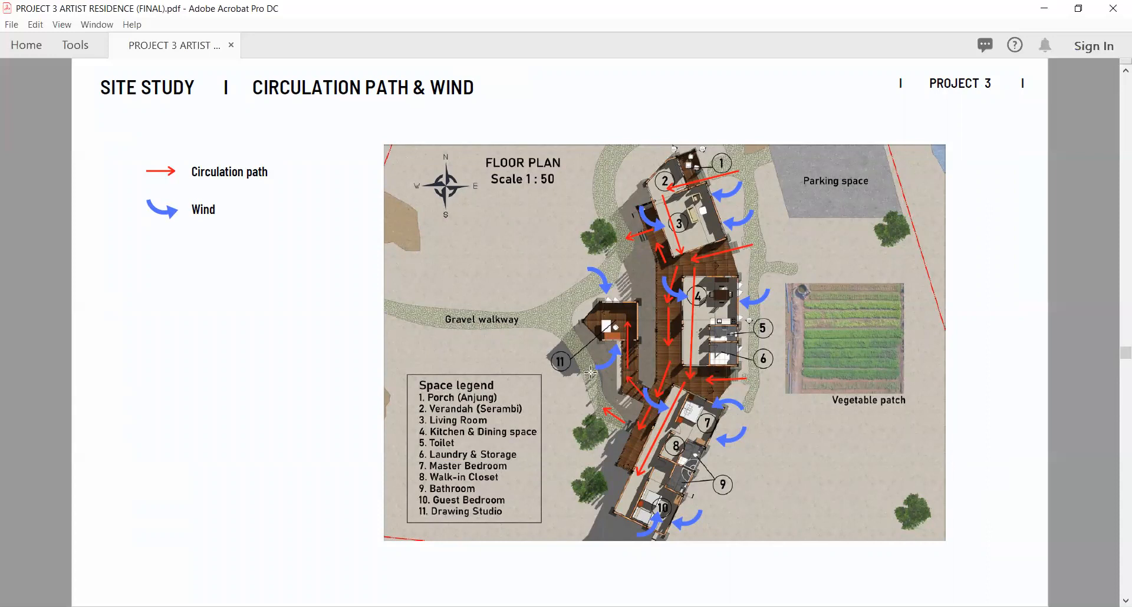
mouse_move(712, 279)
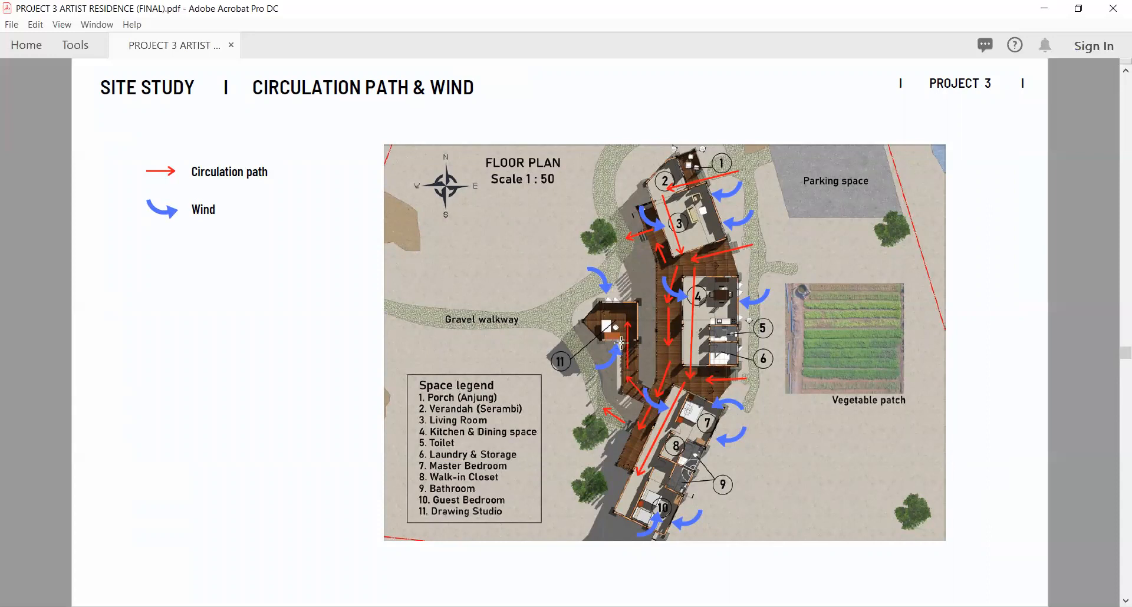
mouse_move(596, 316)
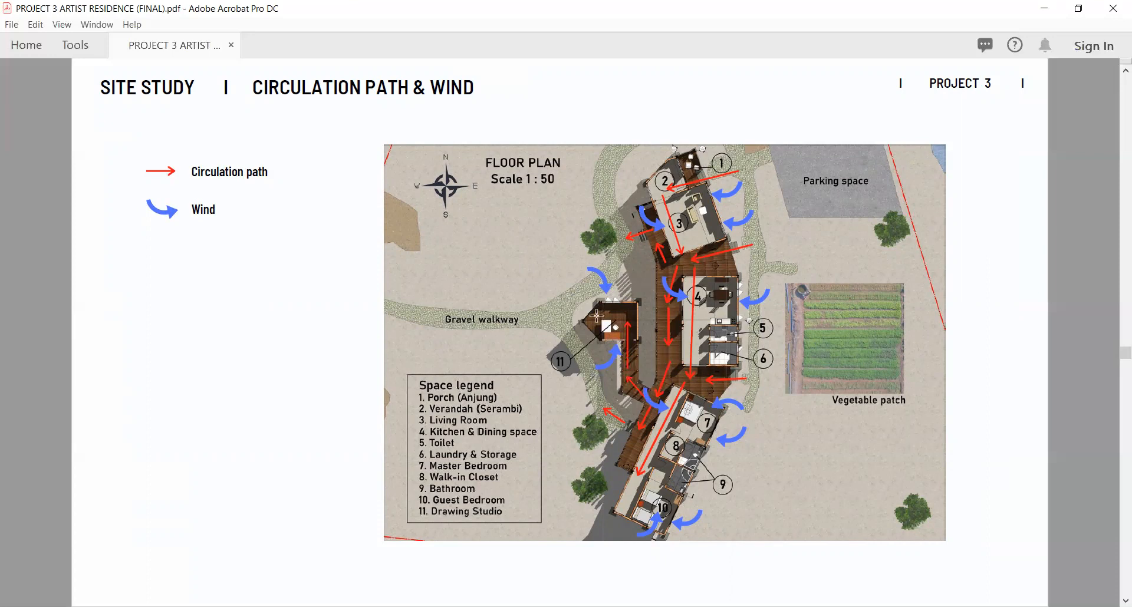
mouse_move(598, 319)
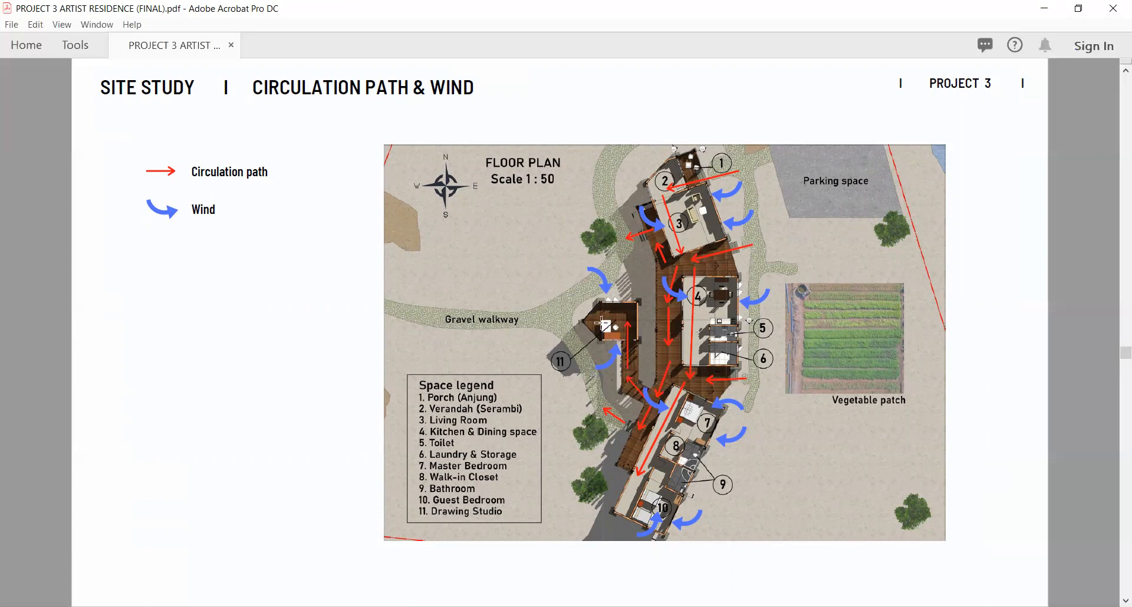
Scroll down to the Site Study Circulation Path & Wind page.
scroll(down, 3)
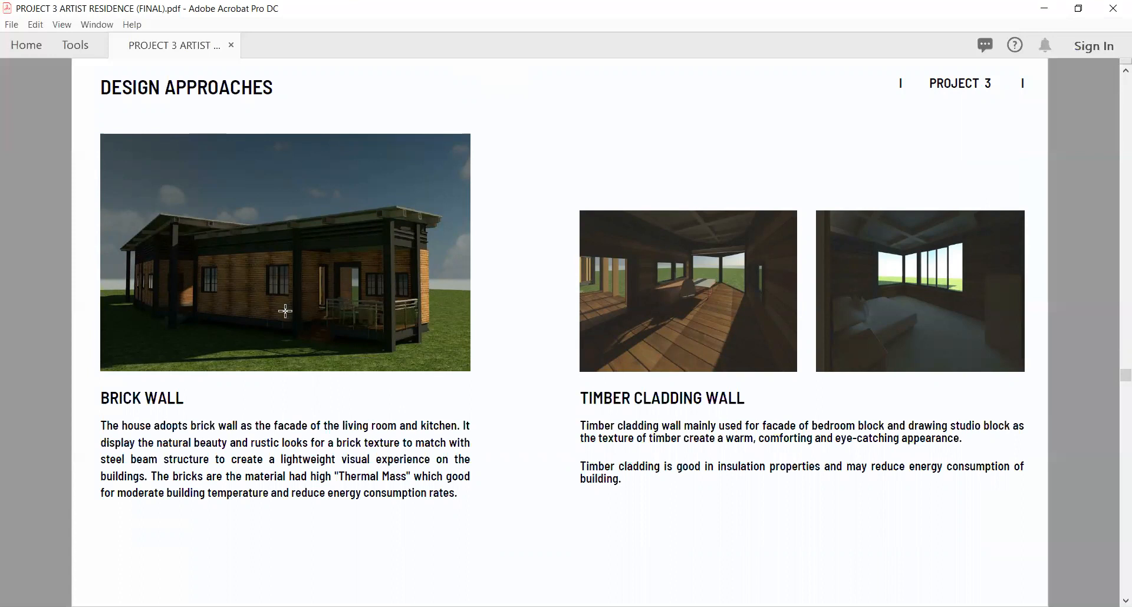
mouse_move(254, 293)
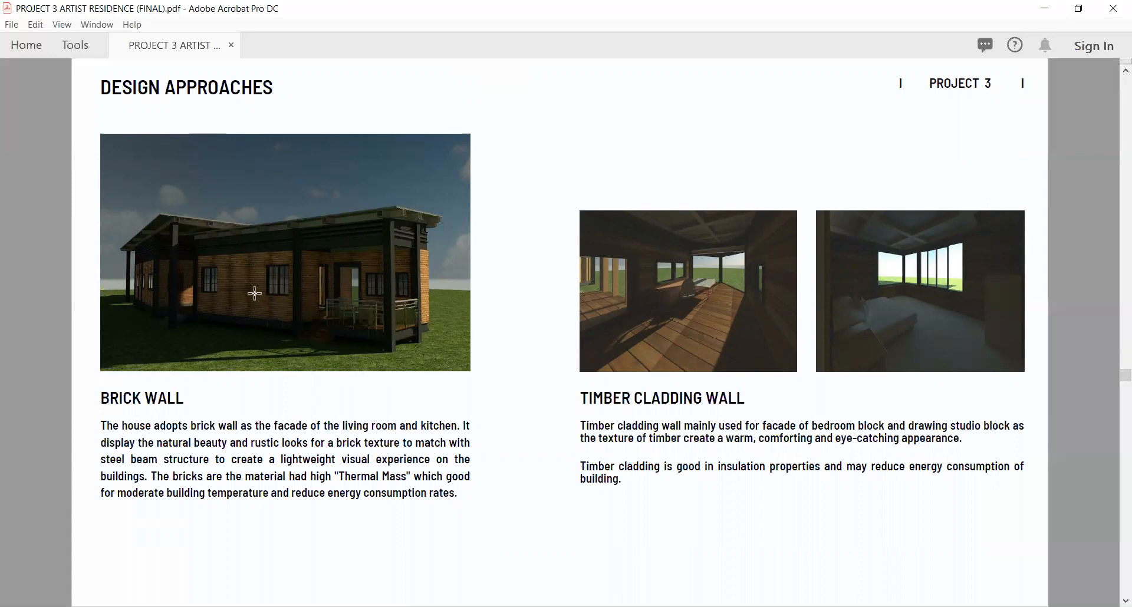
mouse_move(254, 295)
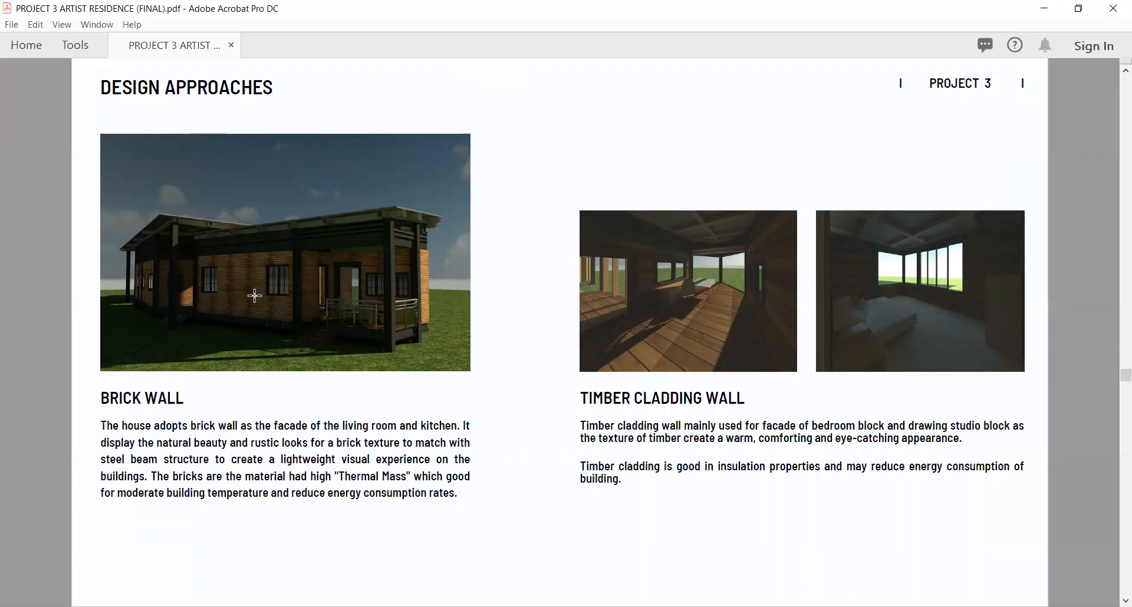
mouse_move(248, 299)
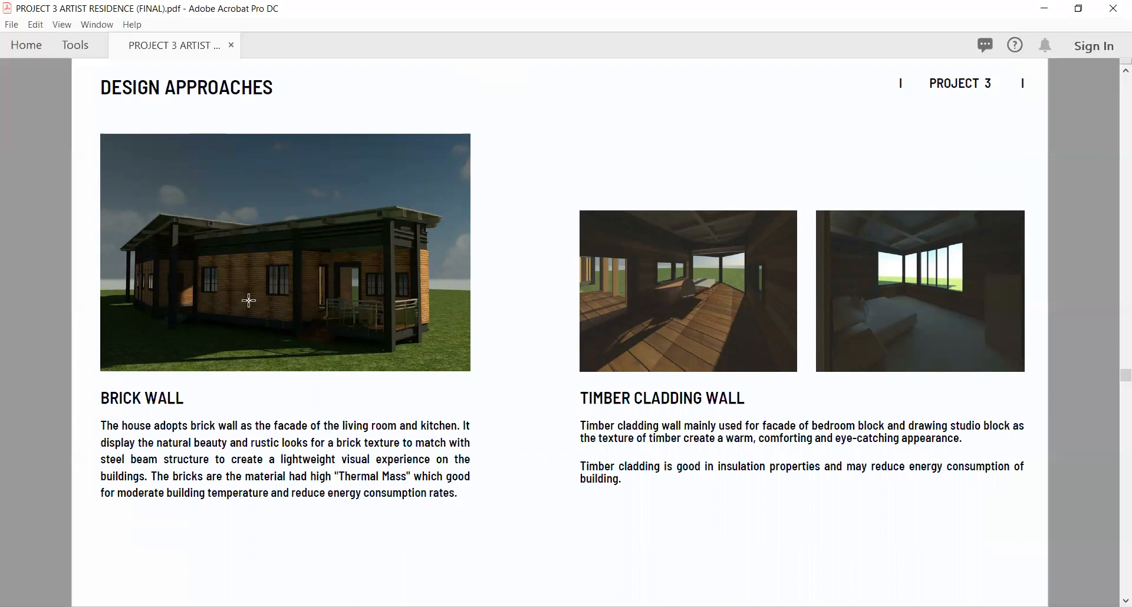
mouse_move(527, 312)
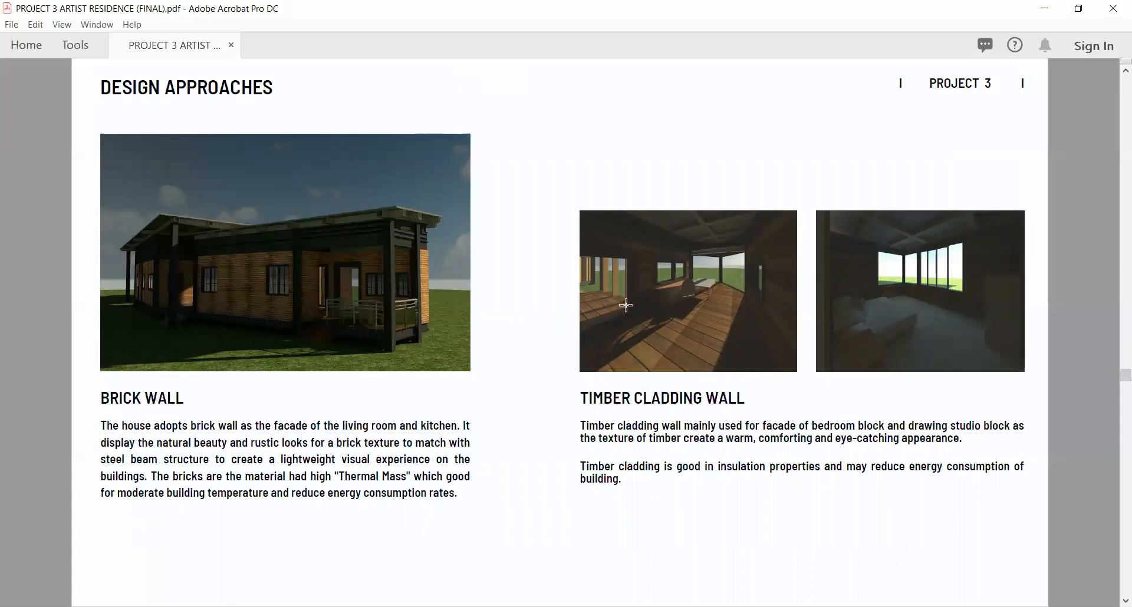
mouse_move(665, 351)
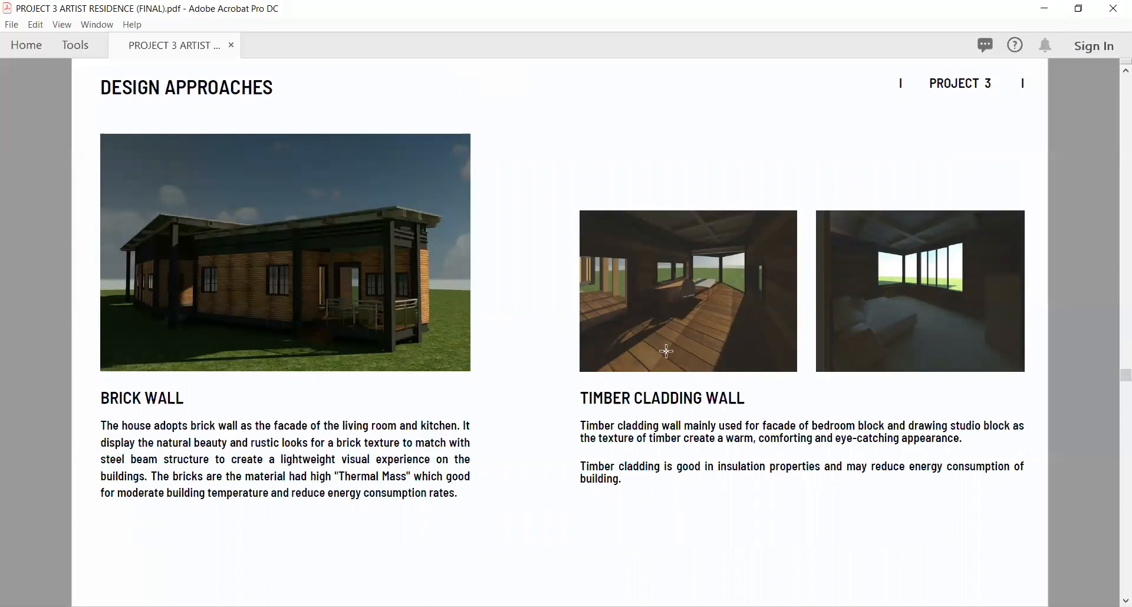
mouse_move(665, 356)
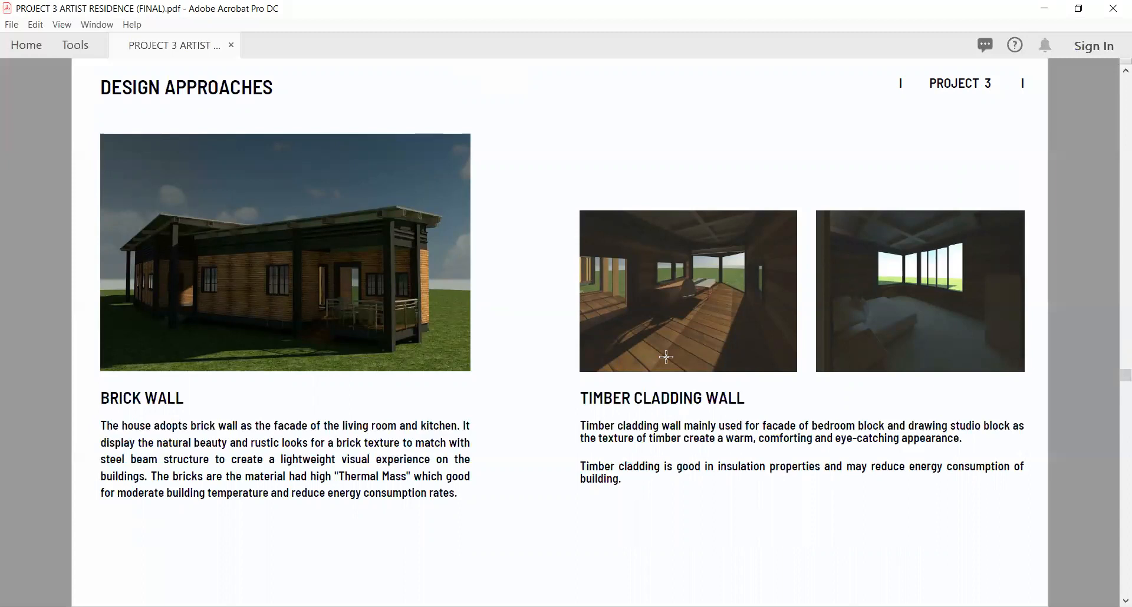
Scroll past Timber Louvres to the Metal Ventilation Louvres and Roof Overhang page.
scroll(down, 3)
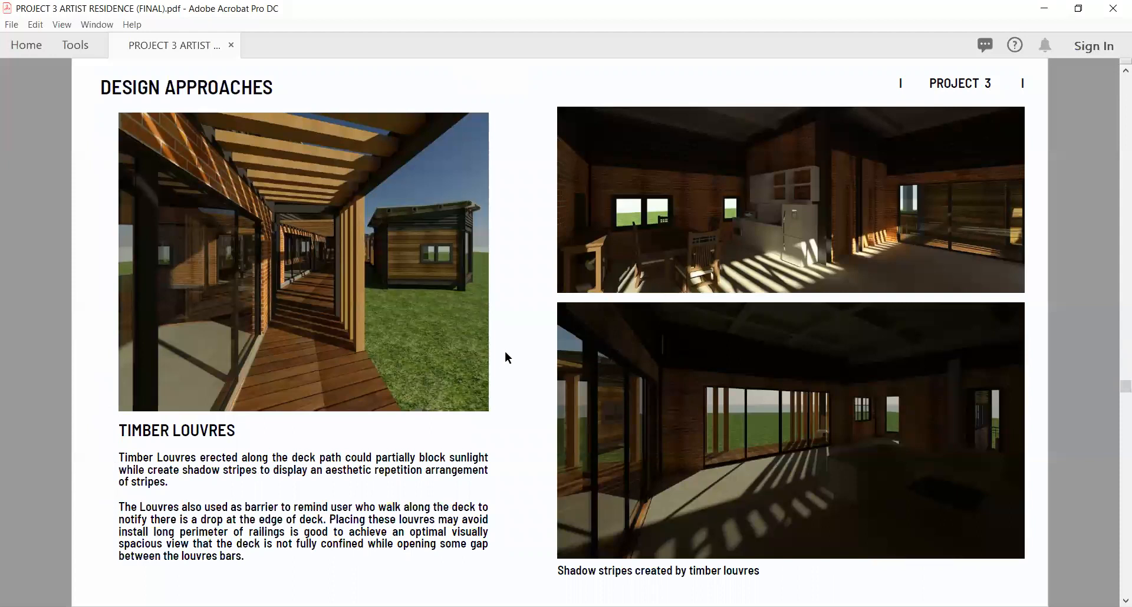
mouse_move(274, 451)
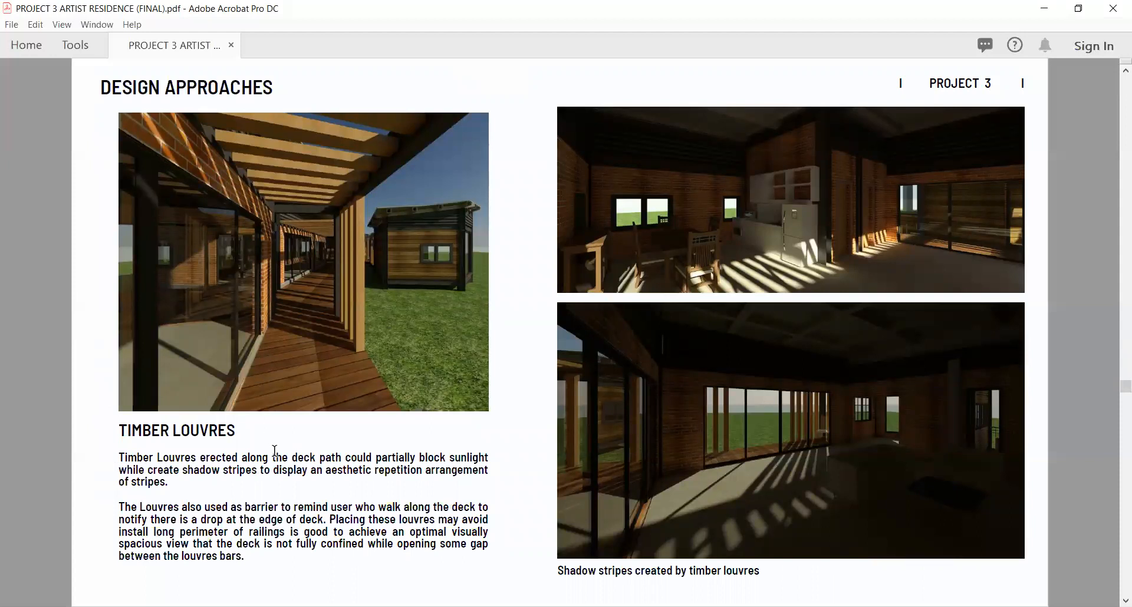
mouse_move(309, 293)
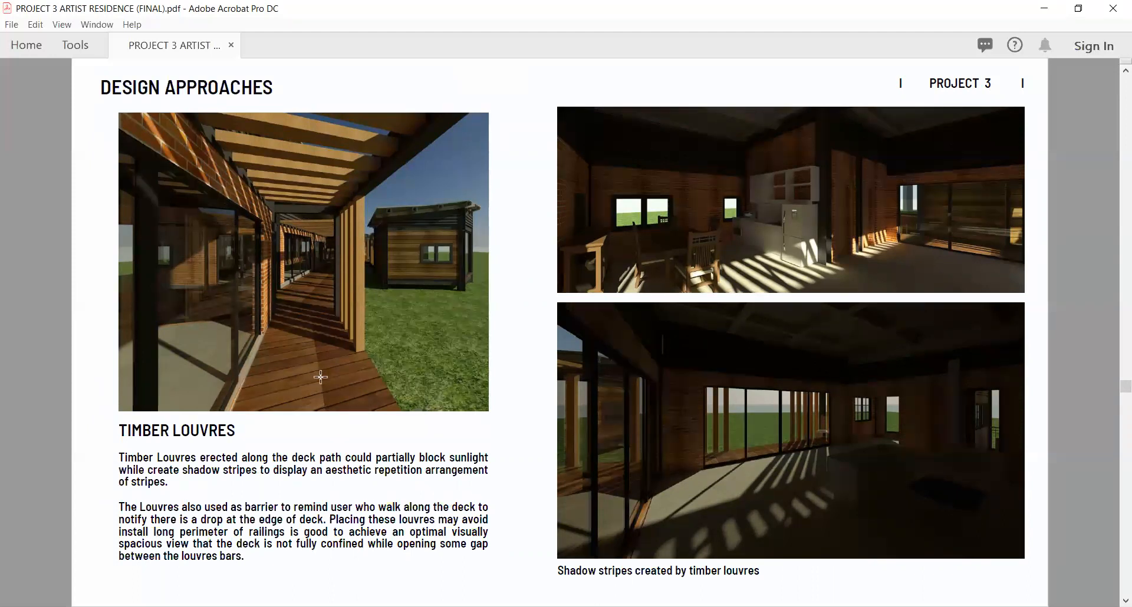
mouse_move(237, 320)
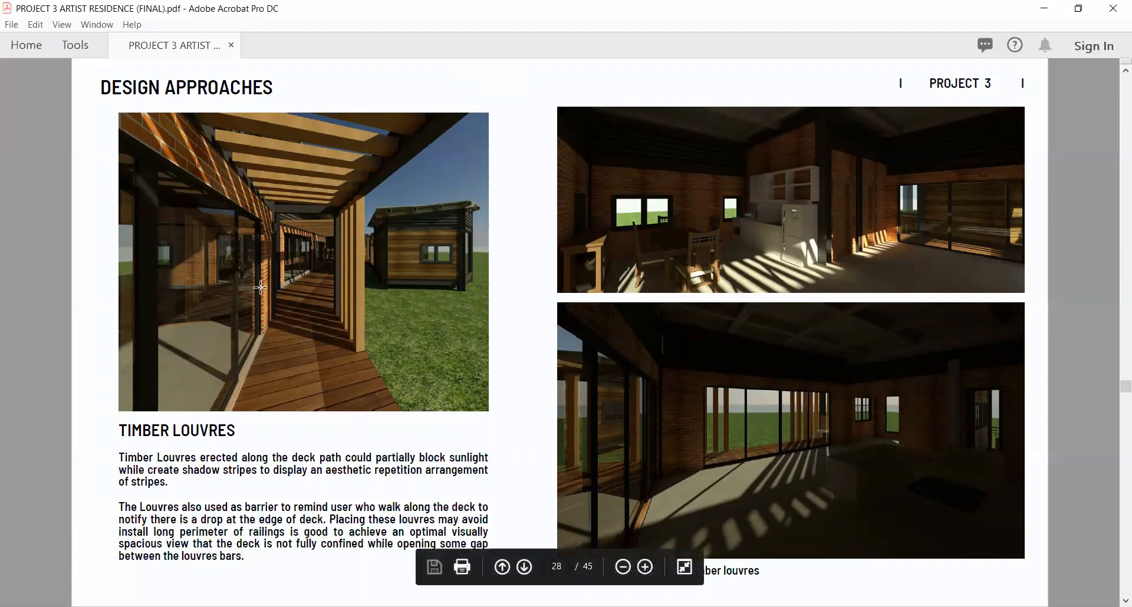
mouse_move(298, 305)
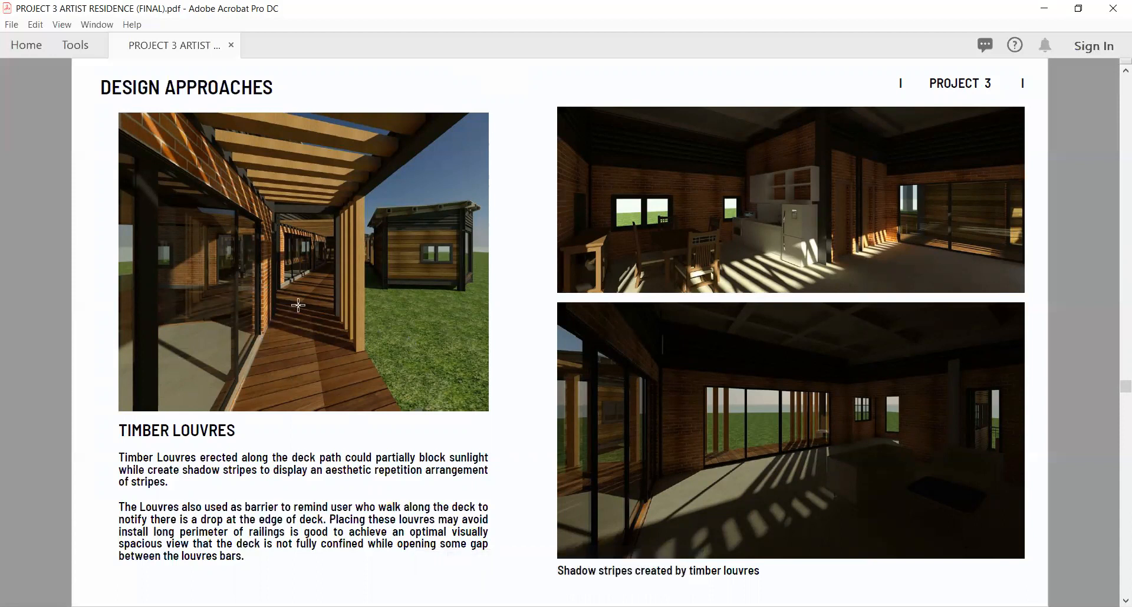
mouse_move(306, 350)
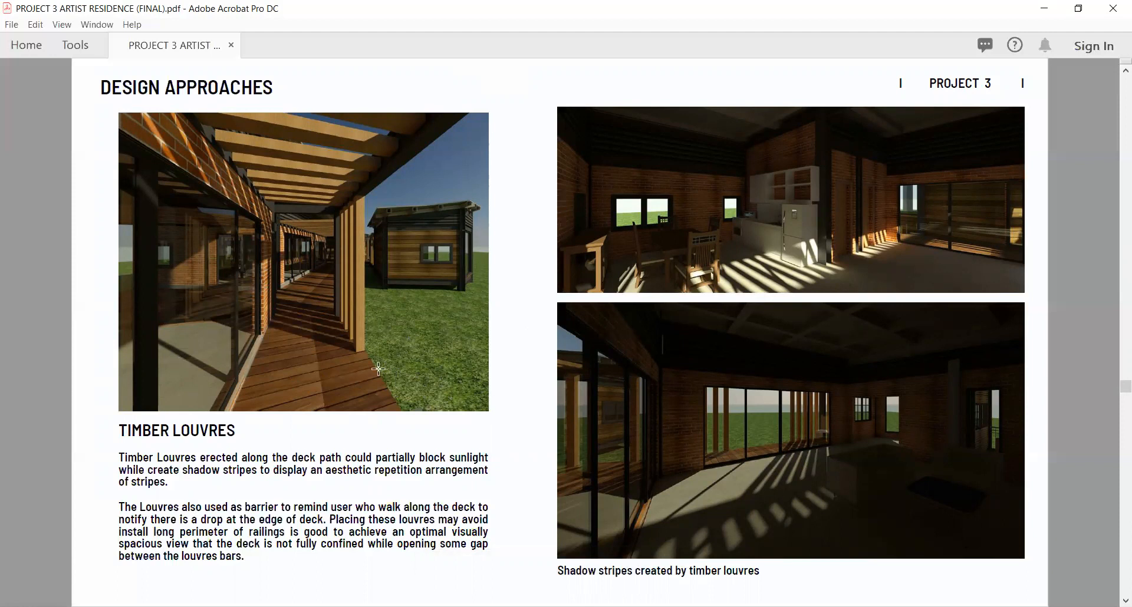
mouse_move(457, 334)
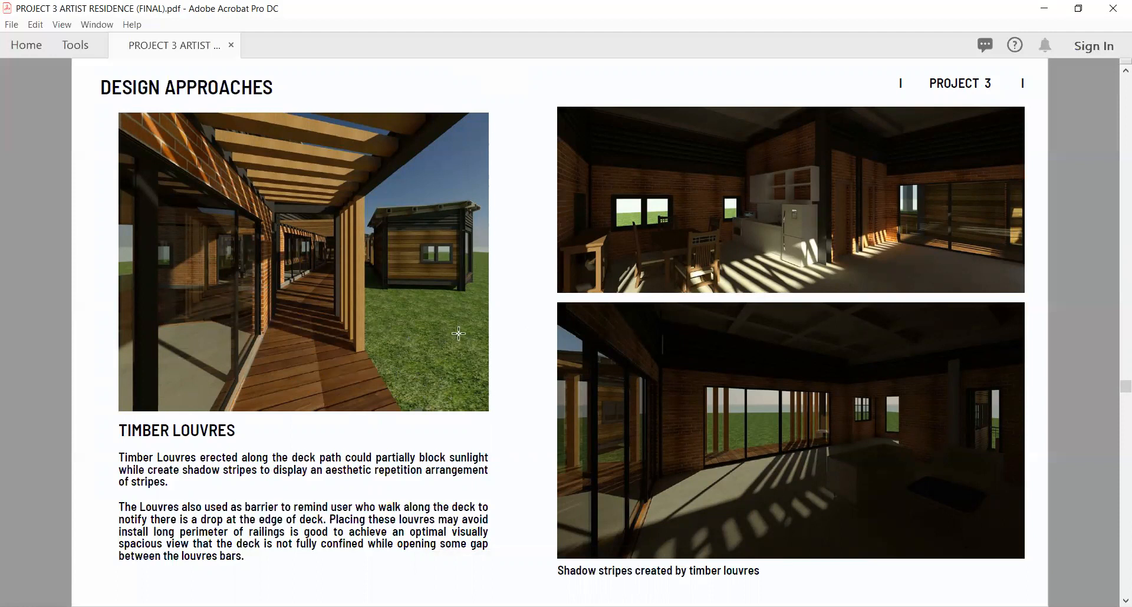
mouse_move(492, 340)
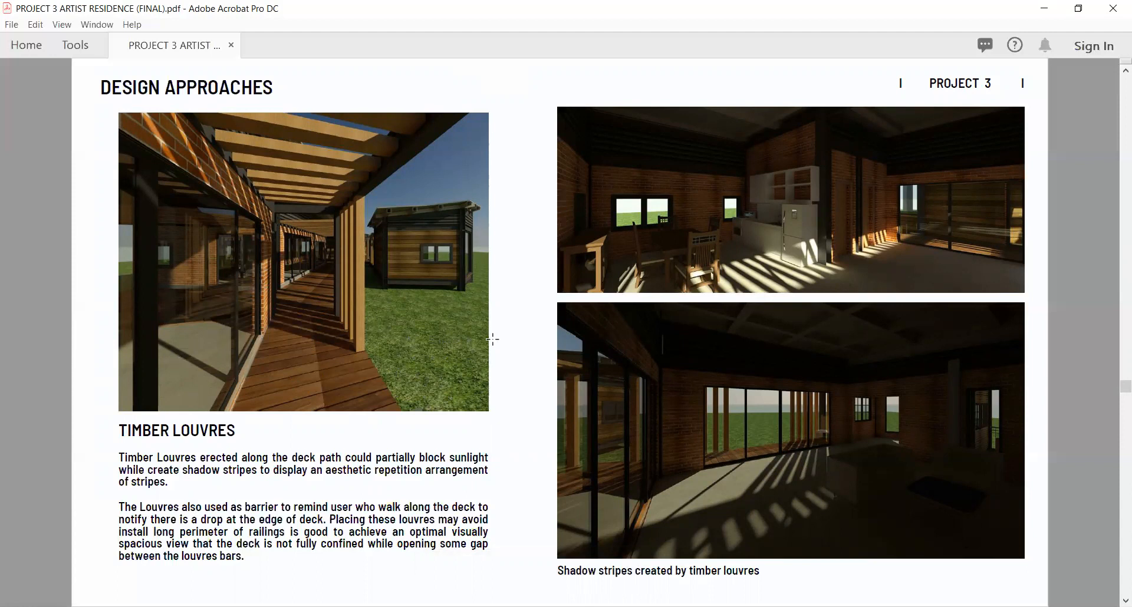
scroll(down, 3)
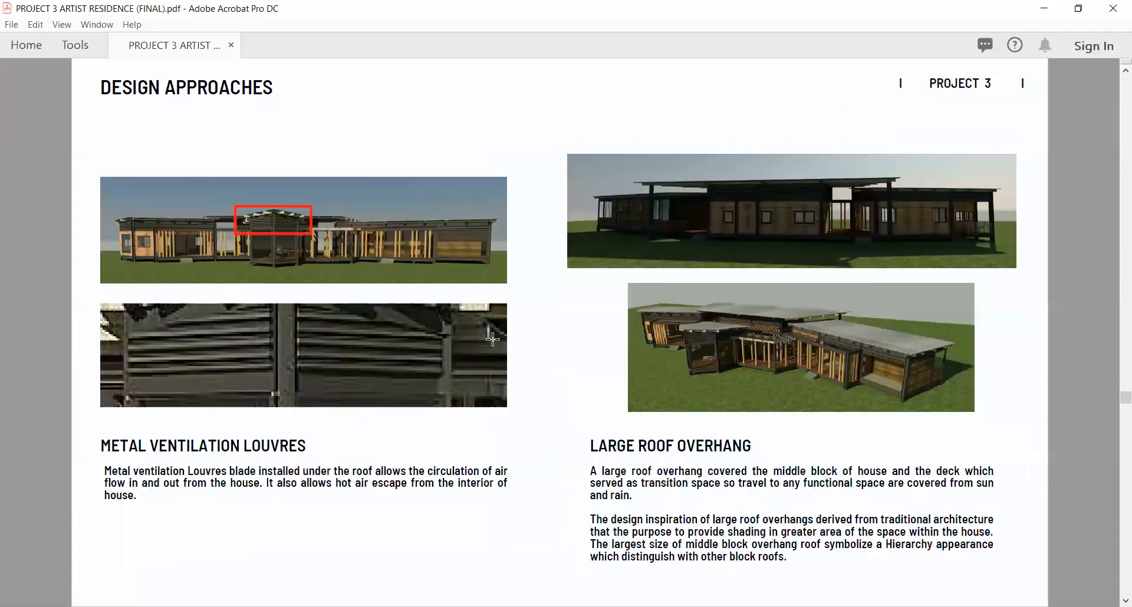
mouse_move(311, 365)
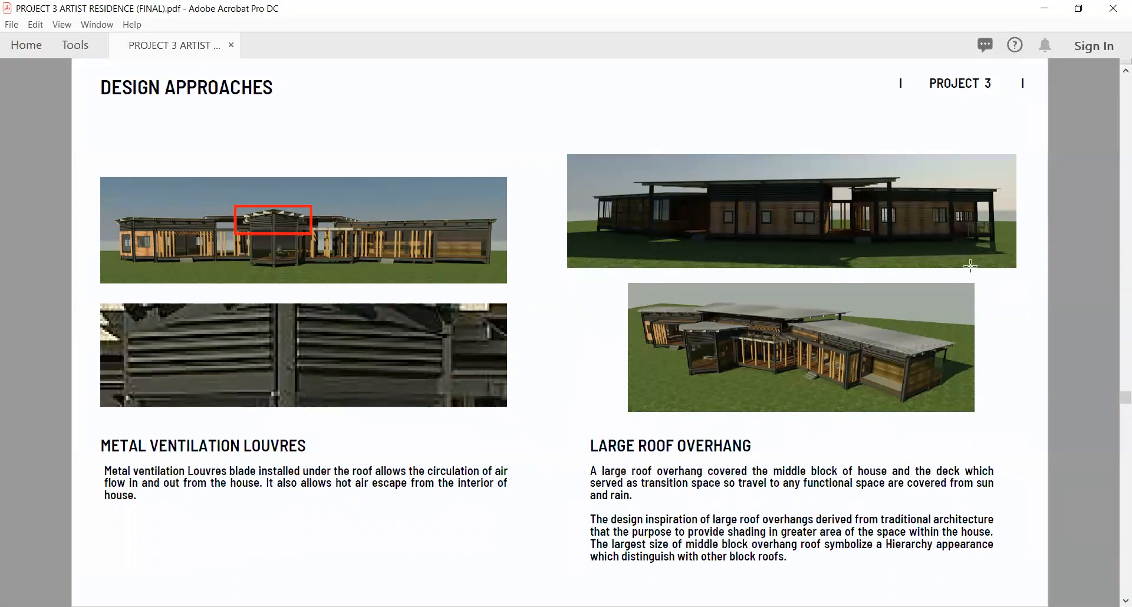
mouse_move(861, 222)
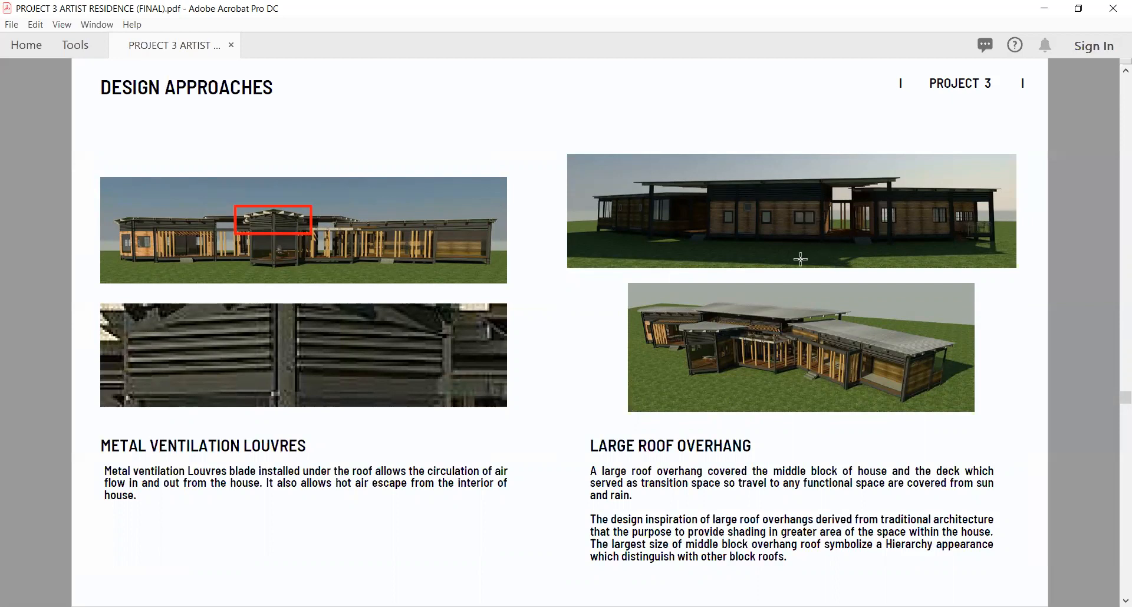
mouse_move(942, 235)
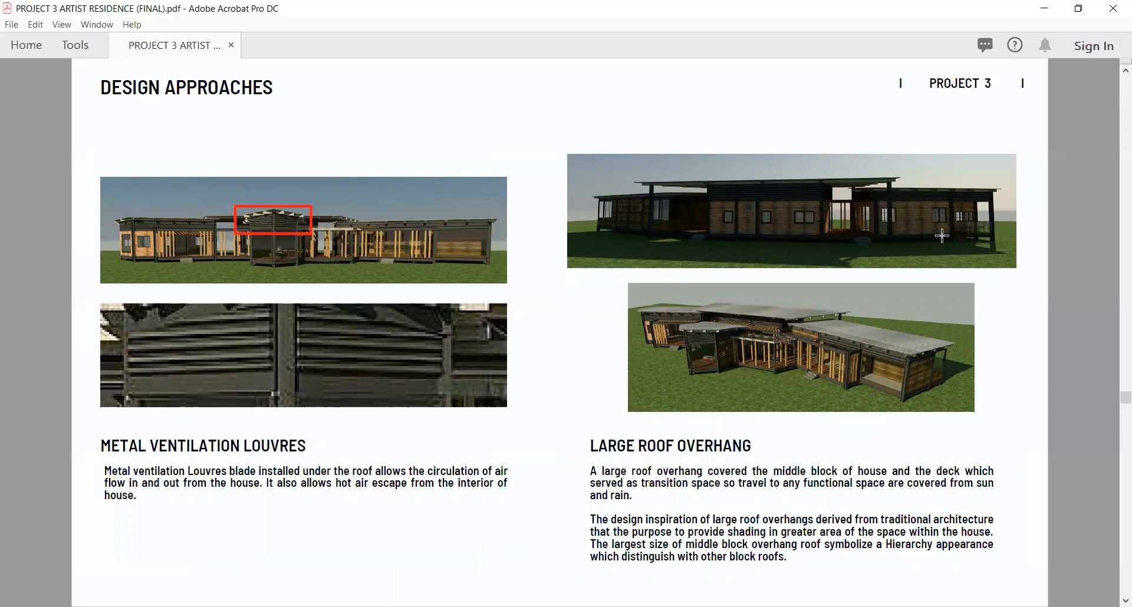
mouse_move(1046, 248)
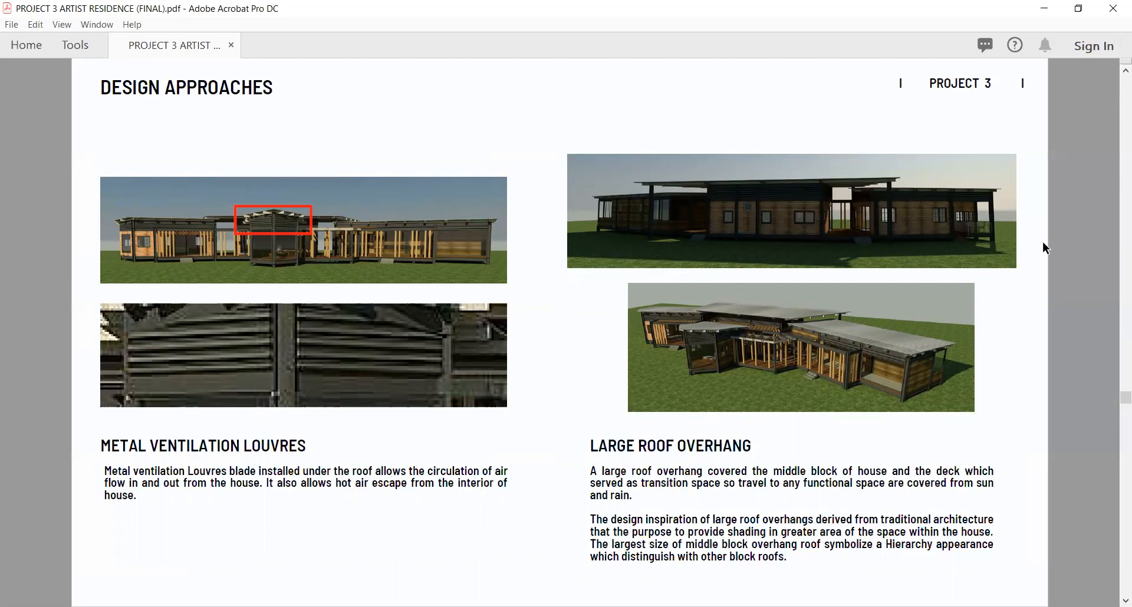
mouse_move(859, 201)
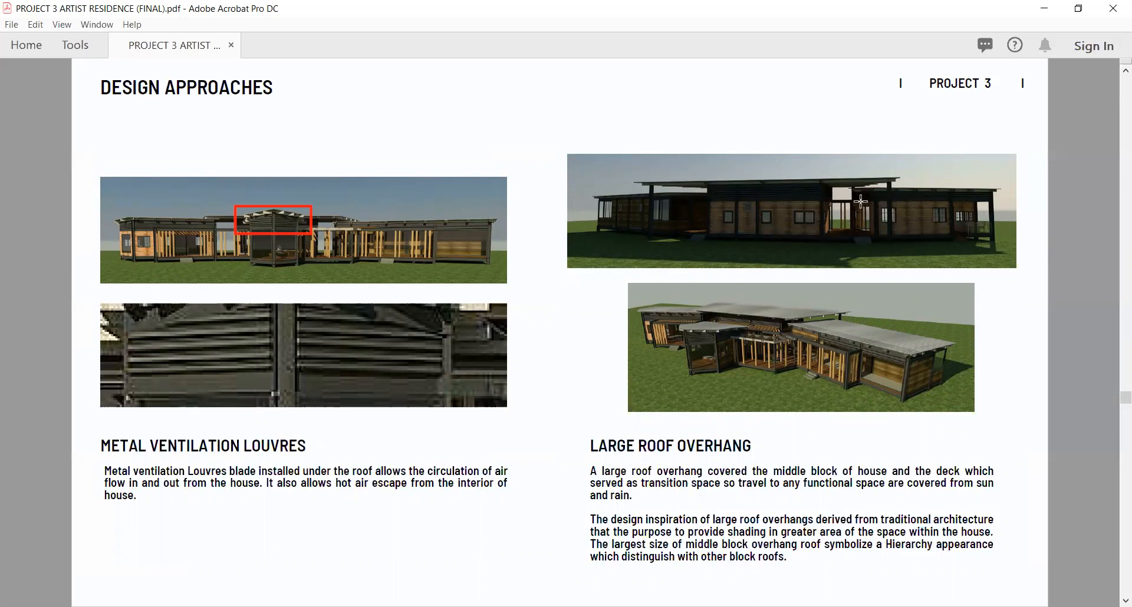
mouse_move(859, 208)
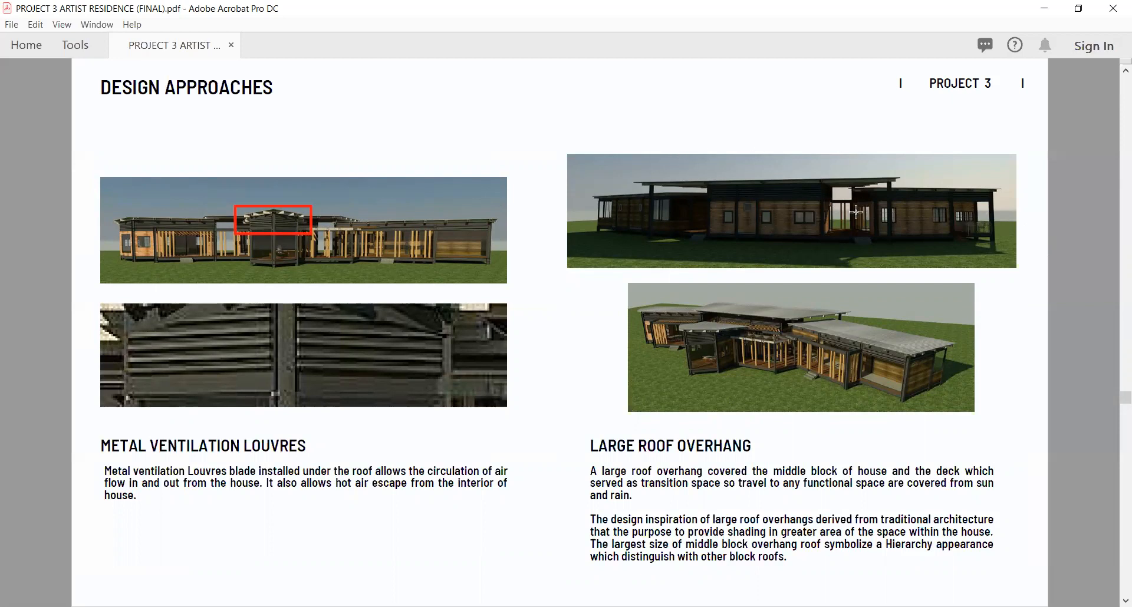
Pass the Main Drawings title page to reach the 1:200 Site B Plan.
scroll(down, 3)
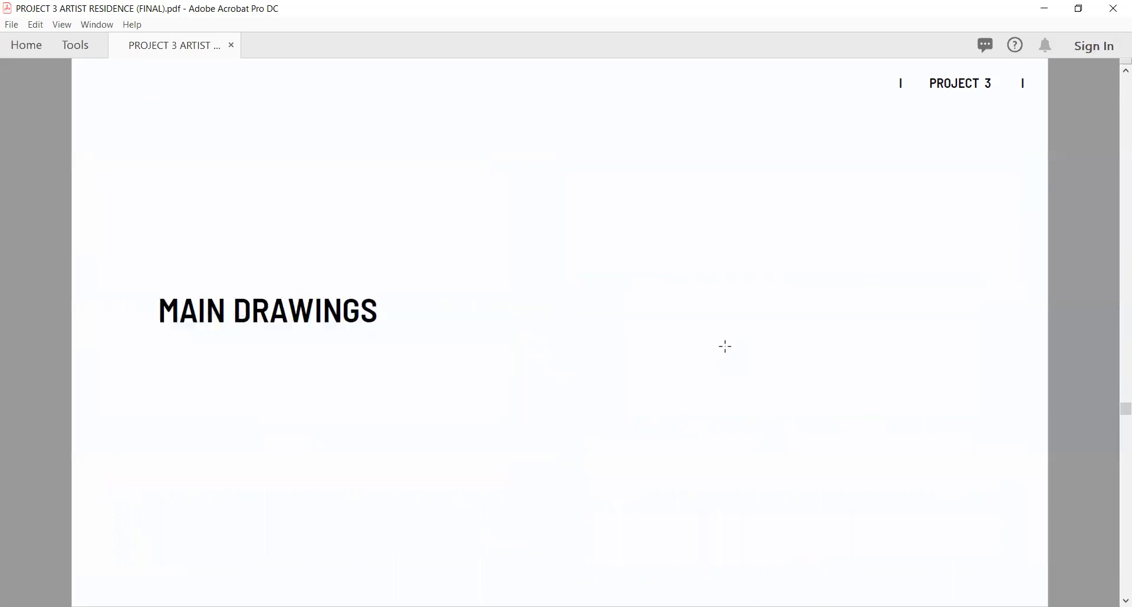
scroll(up, 3)
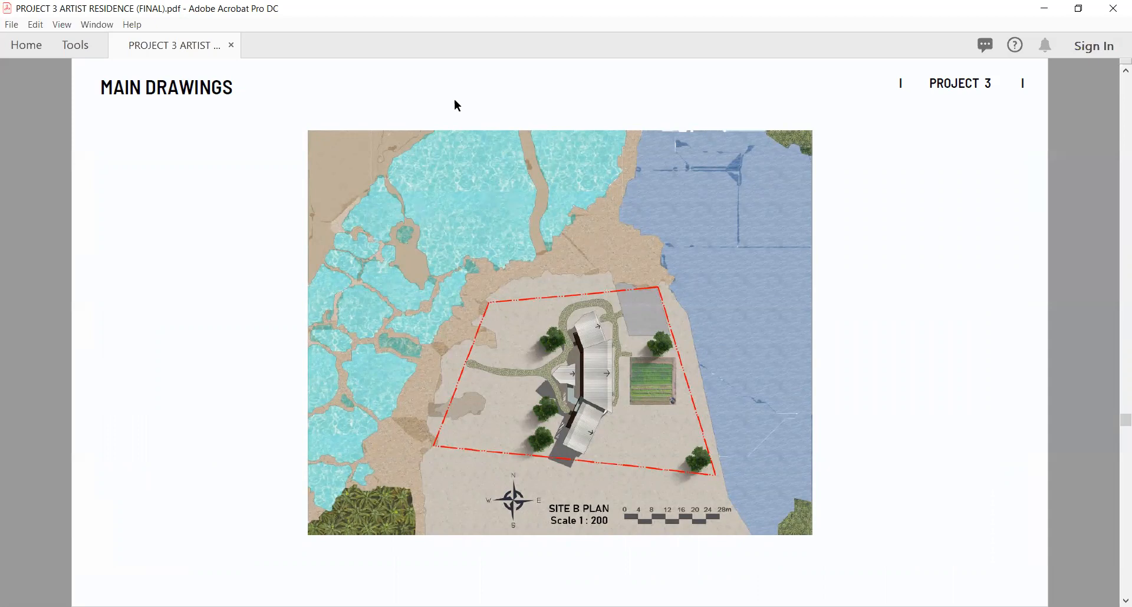
mouse_move(343, 264)
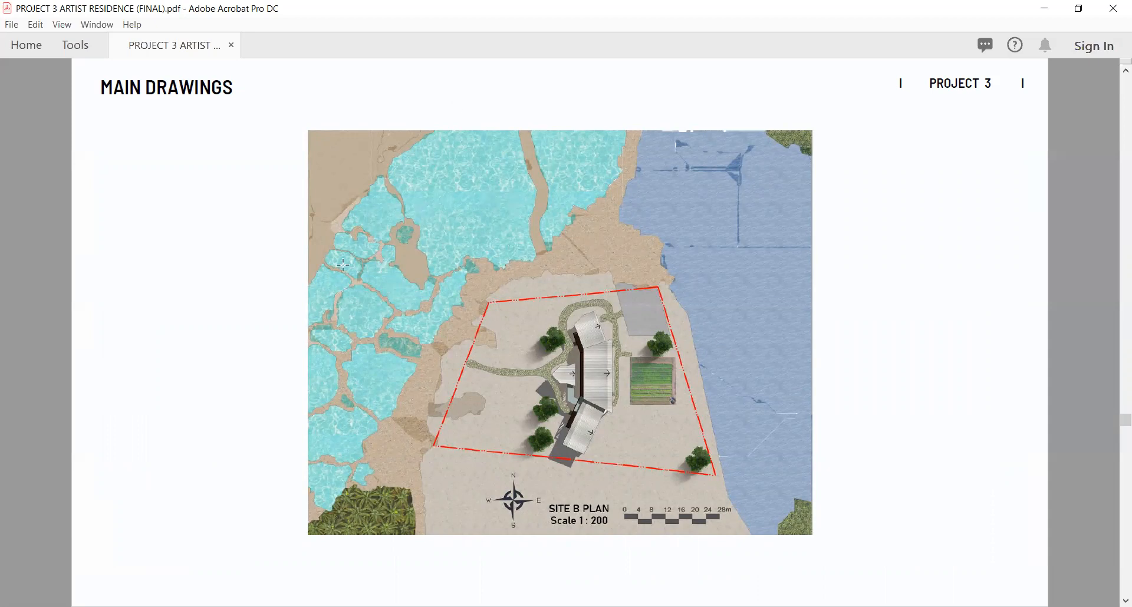
mouse_move(631, 223)
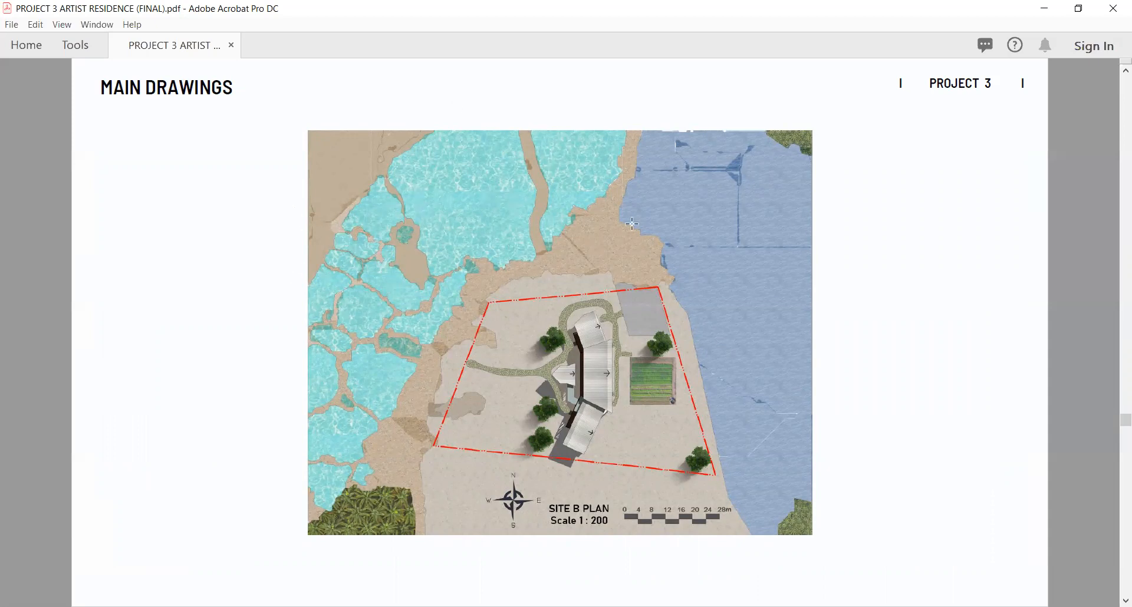
mouse_move(737, 299)
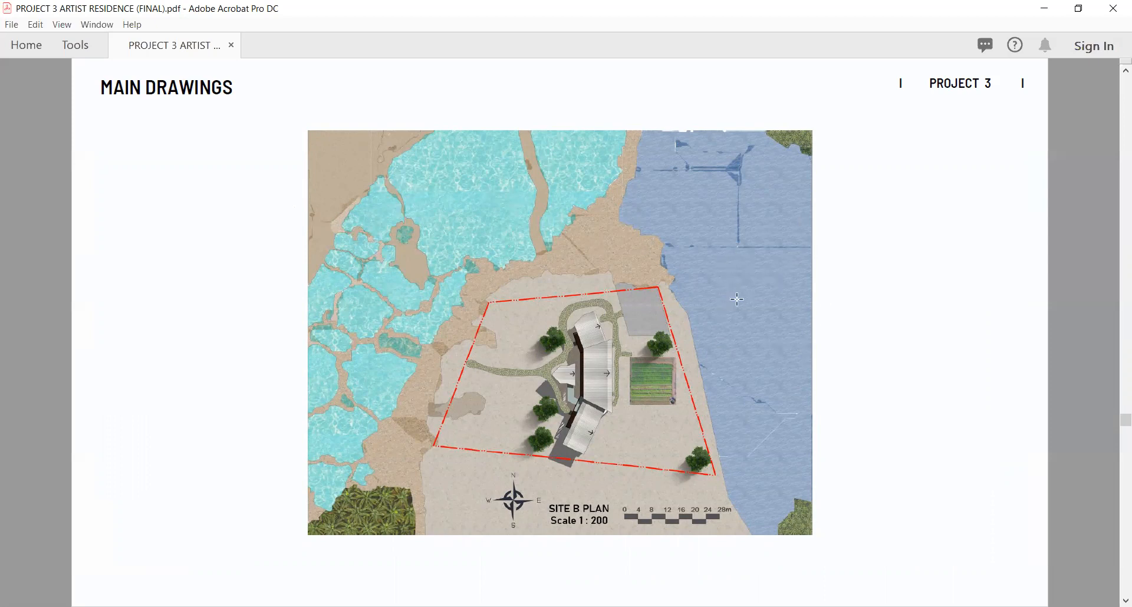
mouse_move(634, 453)
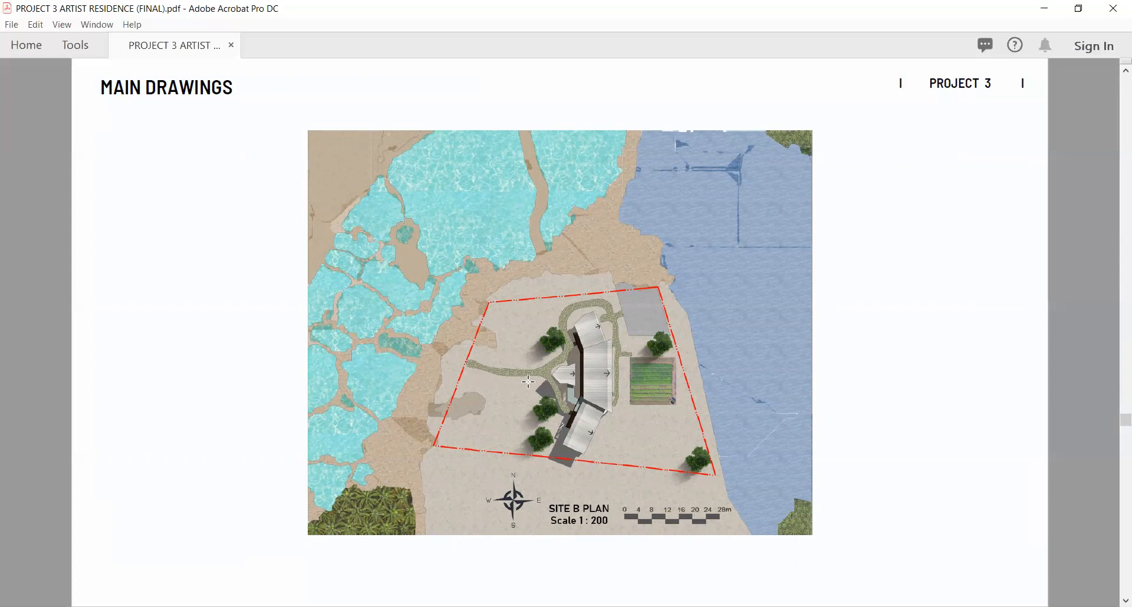
scroll(down, 3)
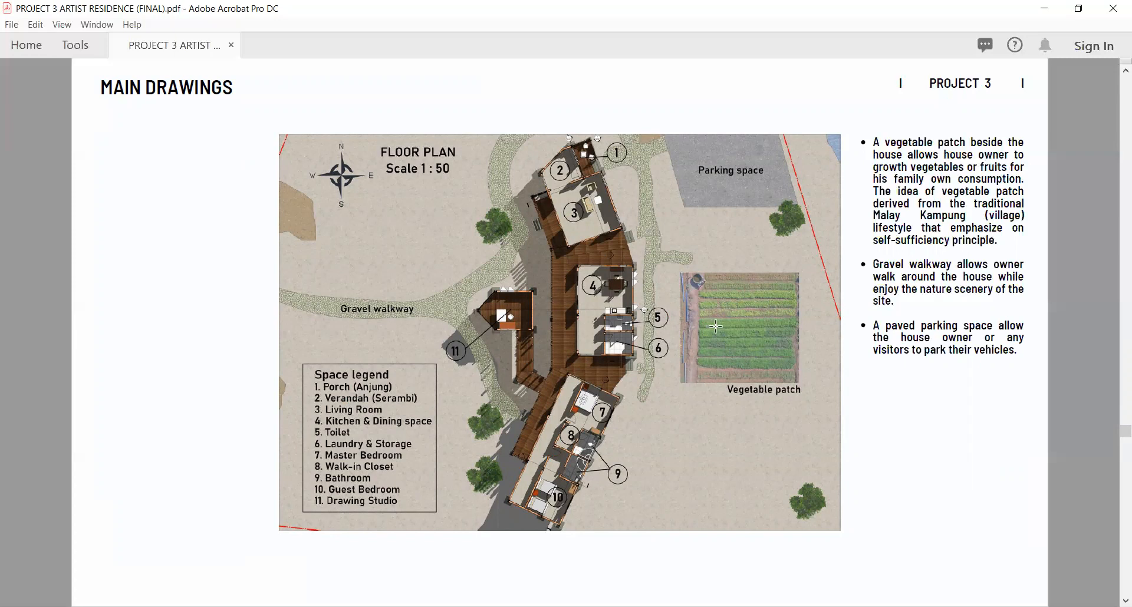
mouse_move(733, 327)
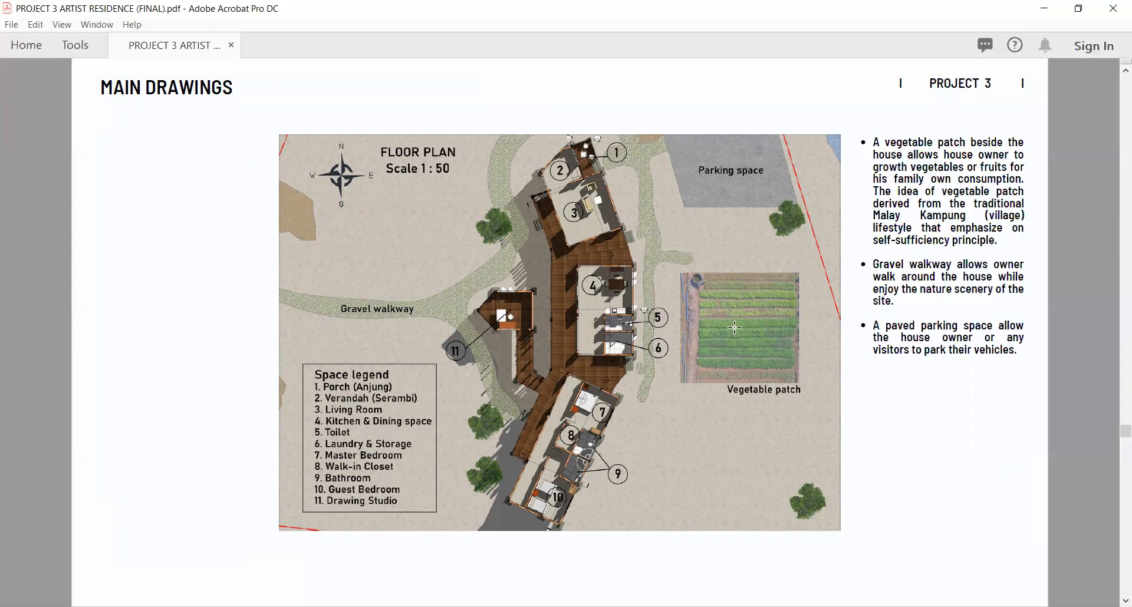
mouse_move(734, 327)
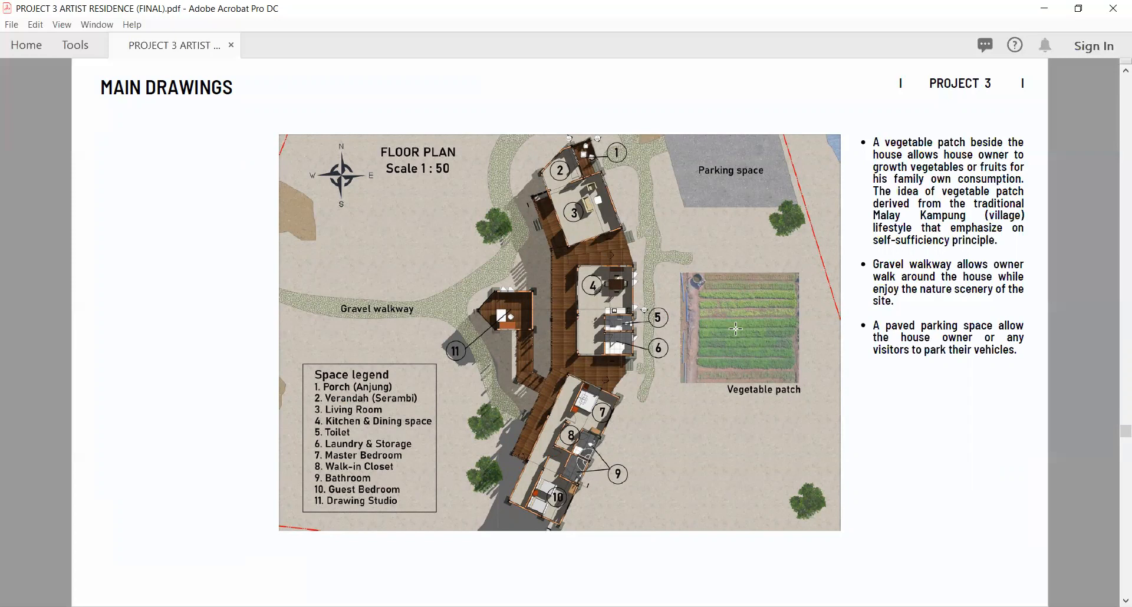
mouse_move(392, 264)
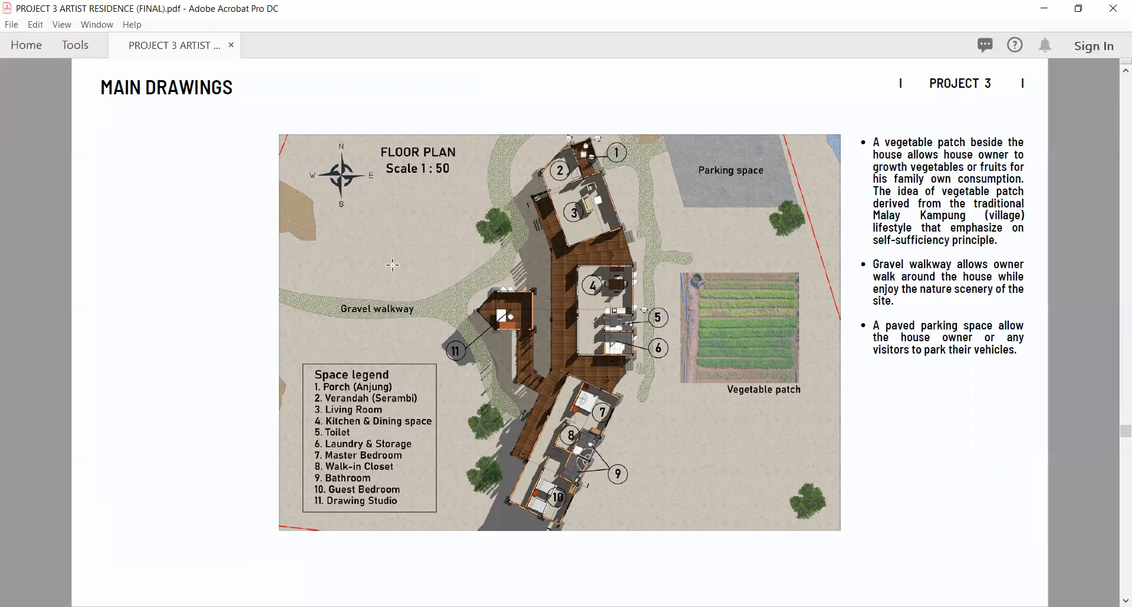
mouse_move(620, 229)
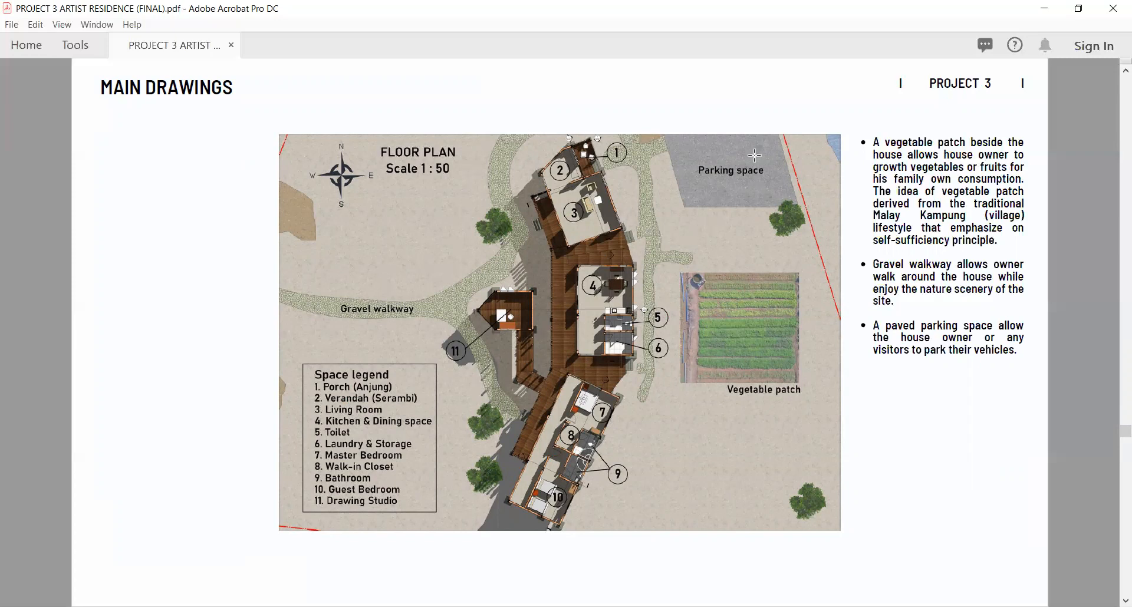
mouse_move(743, 170)
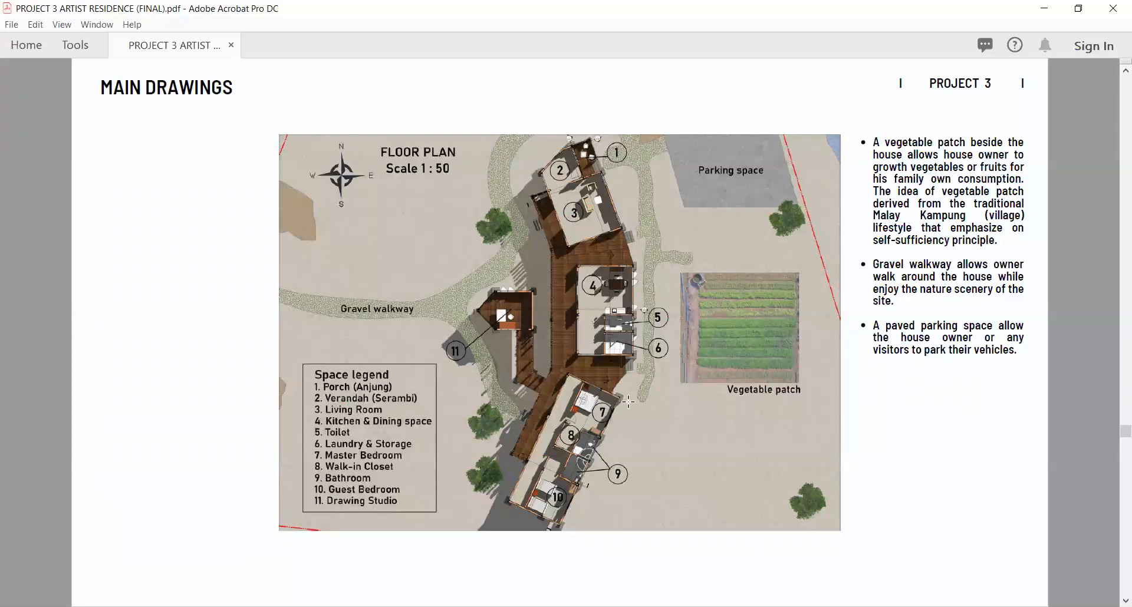
mouse_move(559, 411)
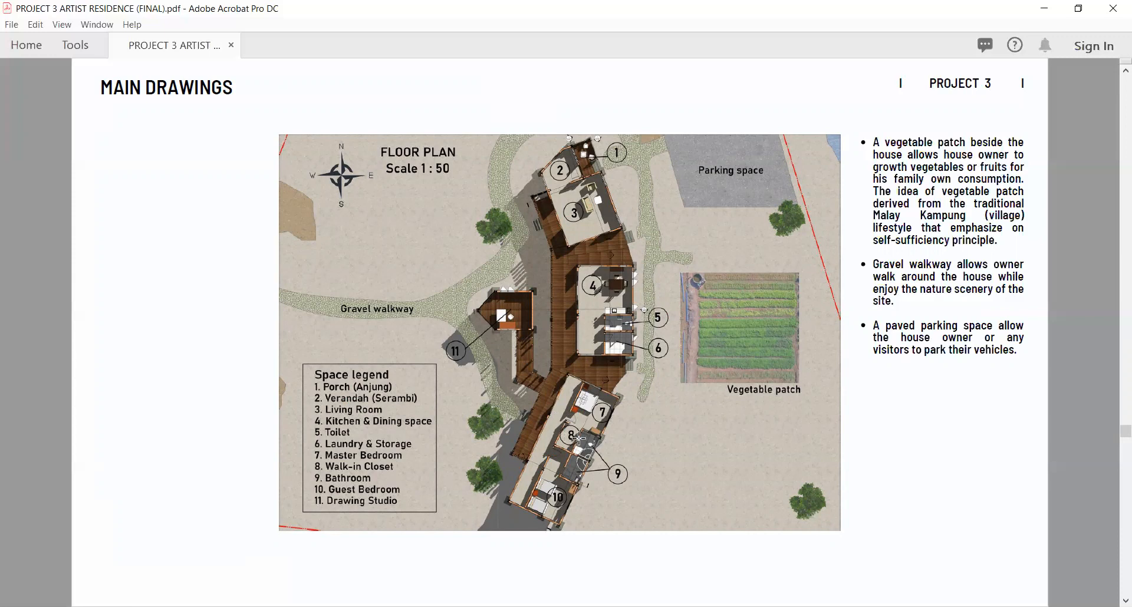
mouse_move(563, 484)
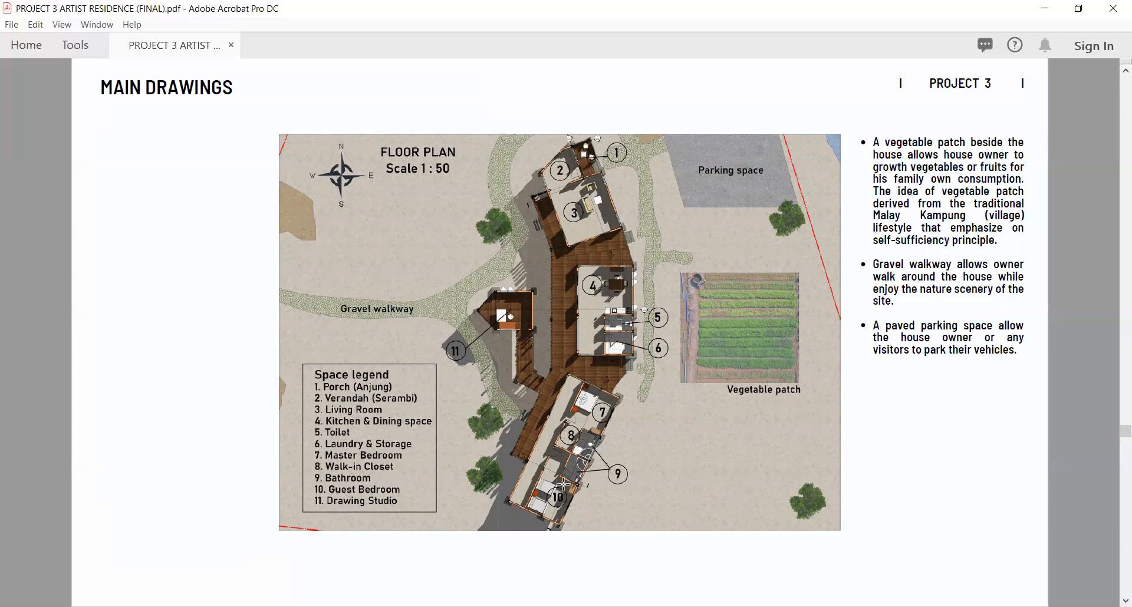
mouse_move(570, 466)
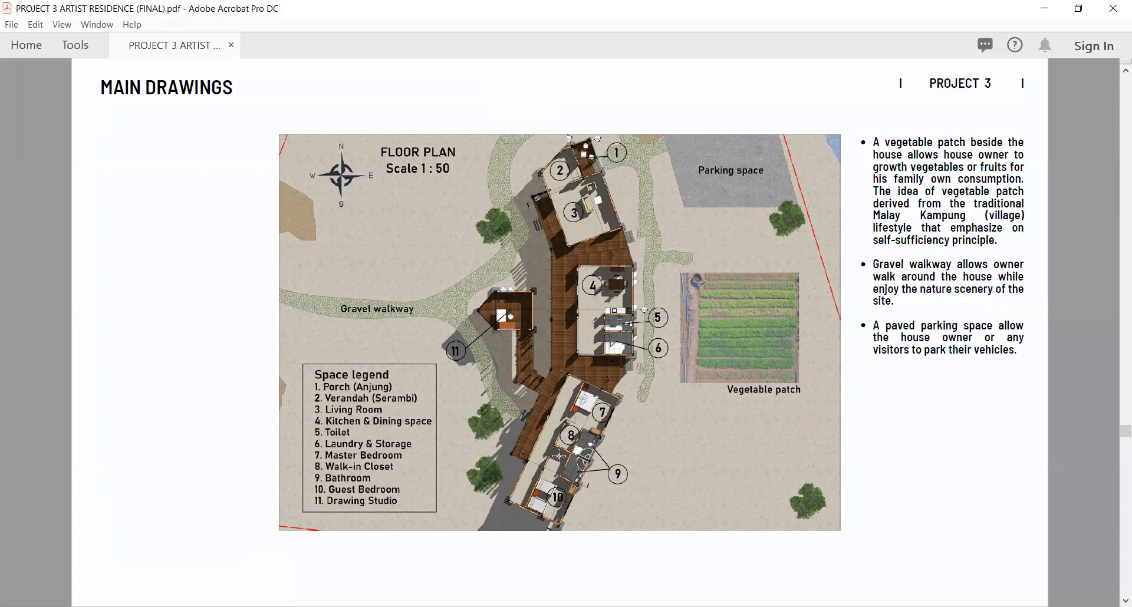
mouse_move(571, 471)
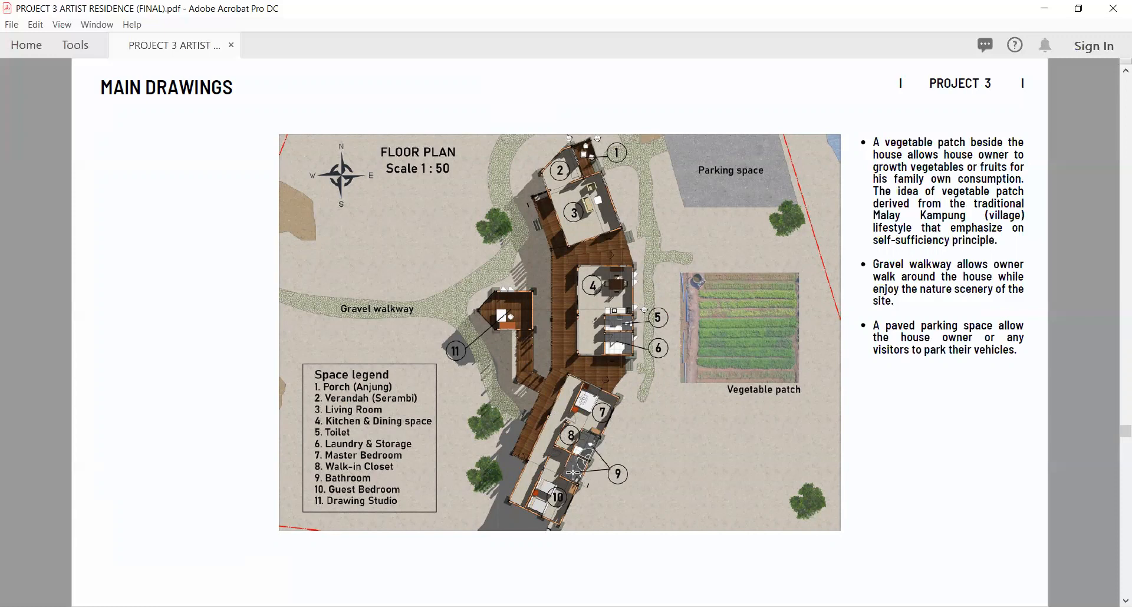
Scroll through the four elevation pages to the living room section drawing.
scroll(down, 3)
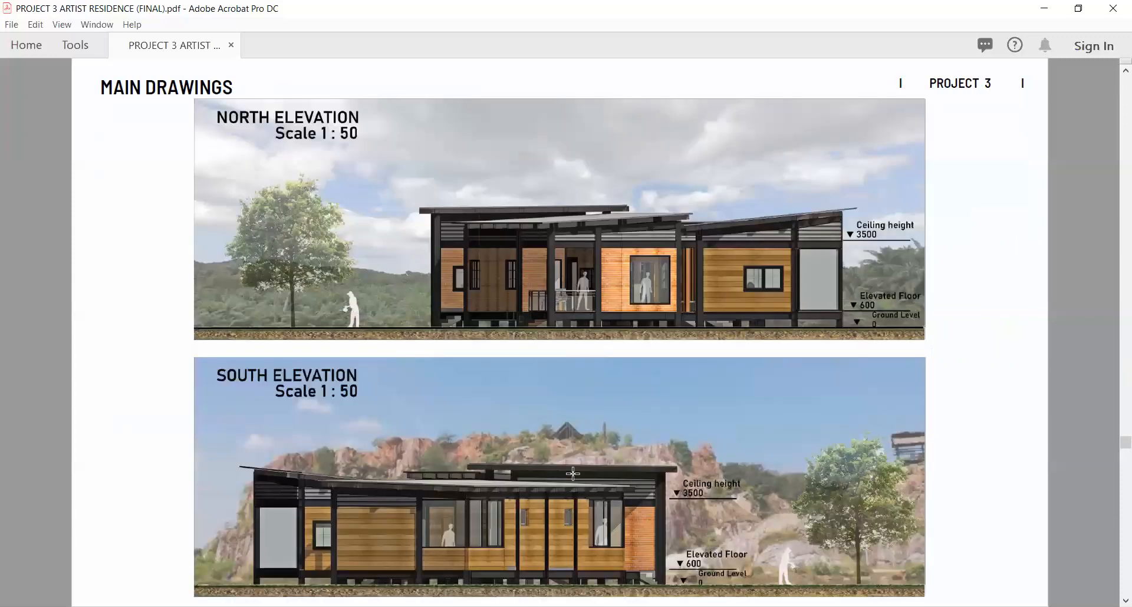
scroll(down, 3)
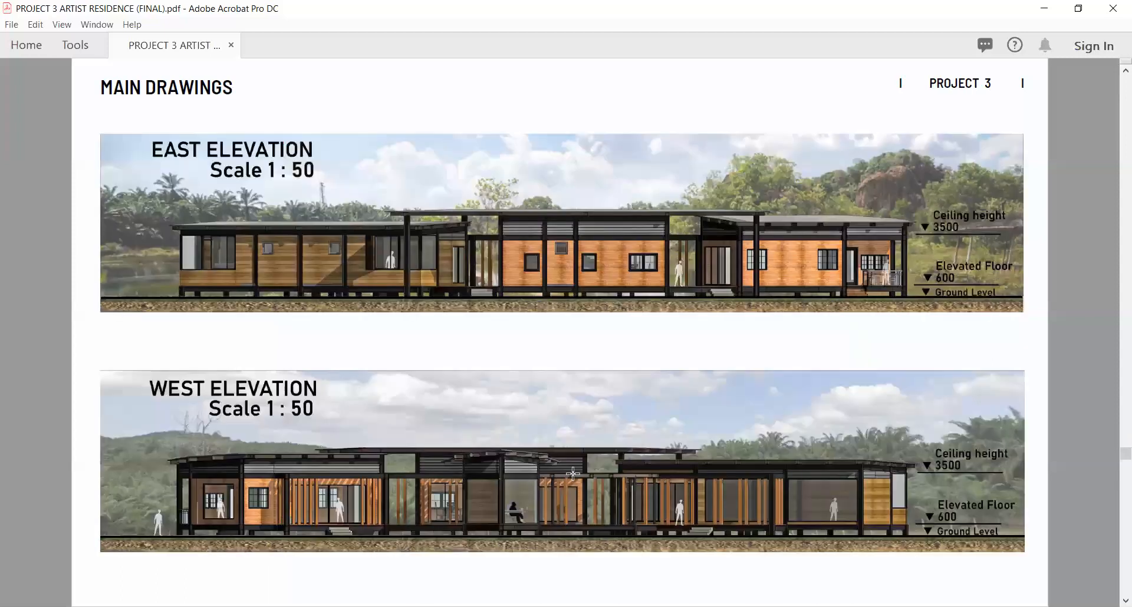
mouse_move(370, 414)
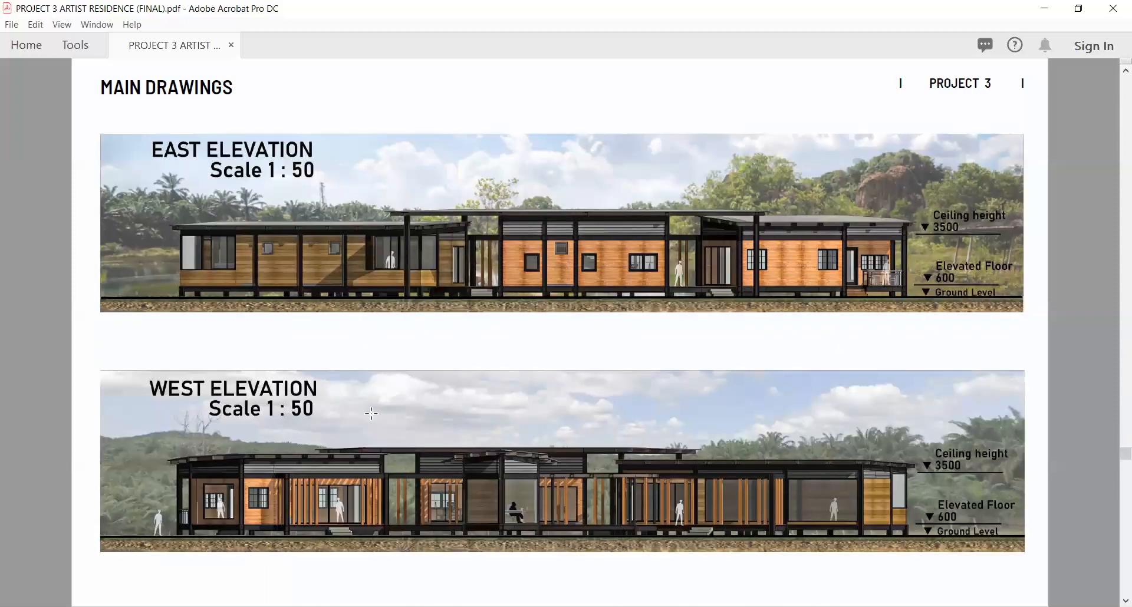
scroll(down, 3)
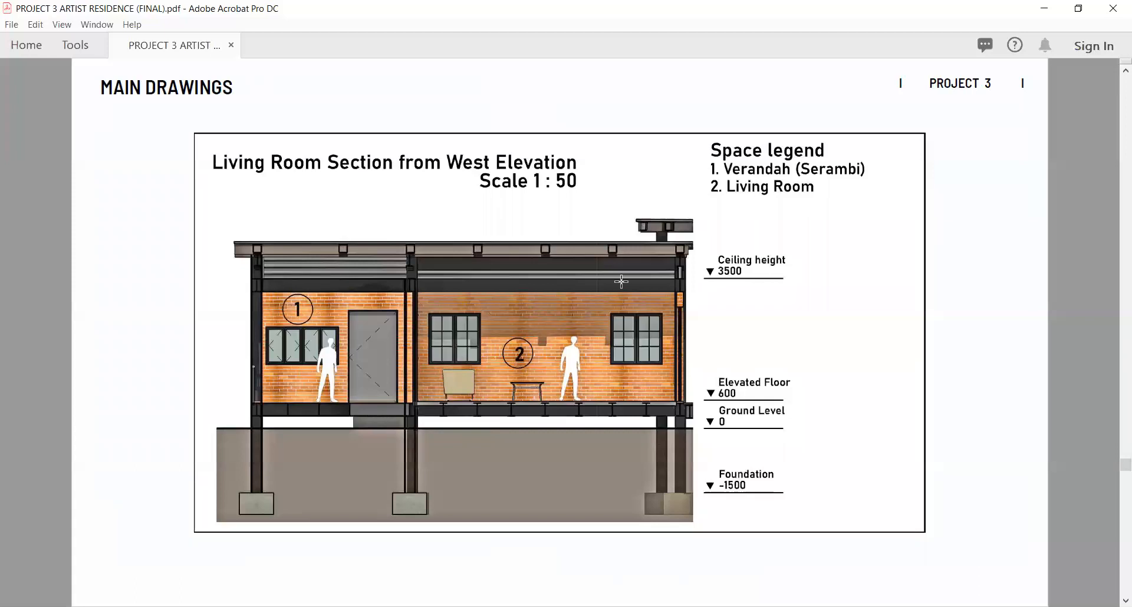
mouse_move(619, 298)
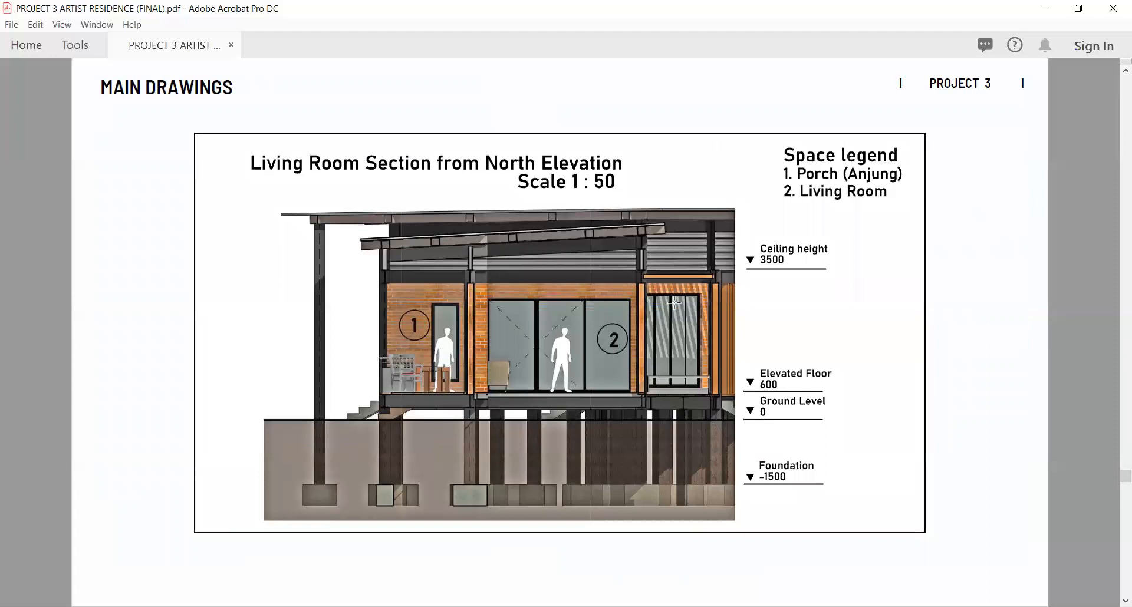
Scroll past the kitchen, bedroom and roof-to-foundation detail pages.
scroll(down, 3)
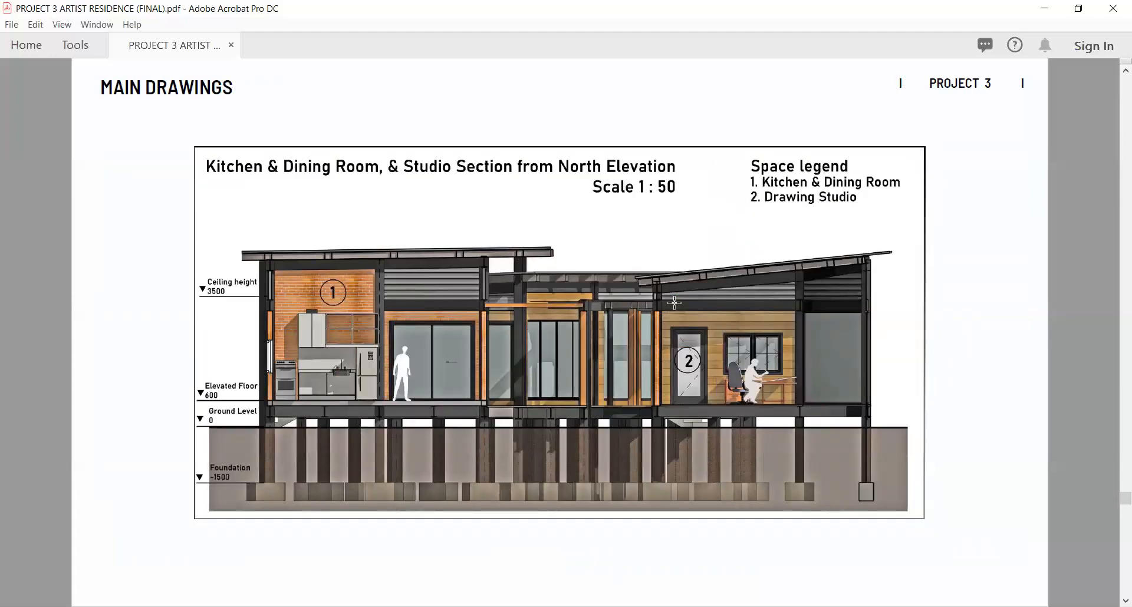
scroll(down, 3)
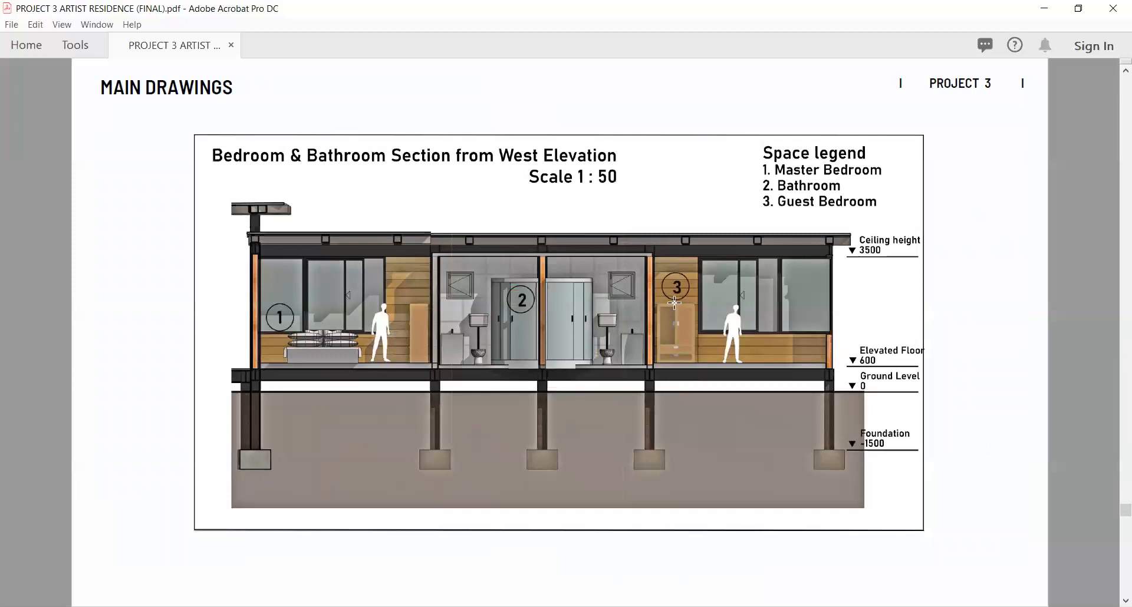
scroll(down, 3)
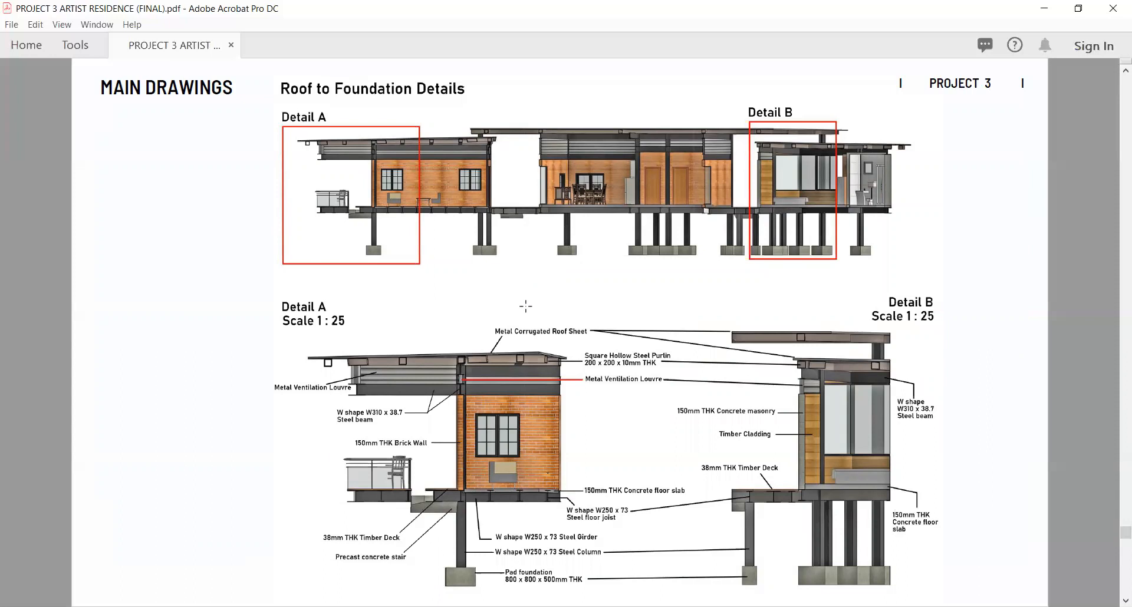
mouse_move(596, 453)
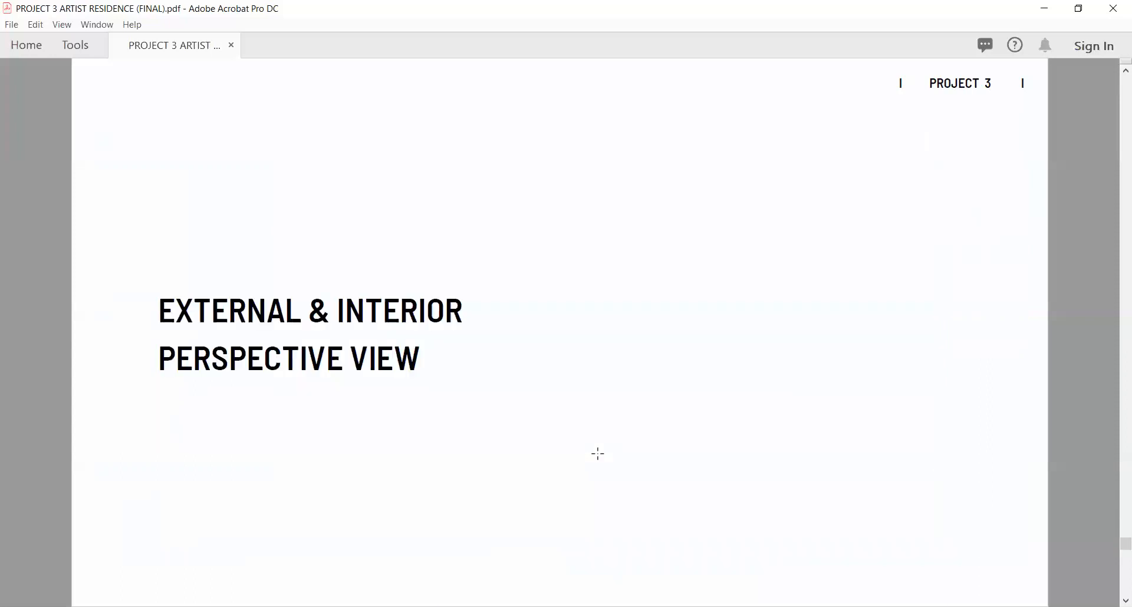
Scroll once to the External Perspective View page of exterior renders.
scroll(down, 3)
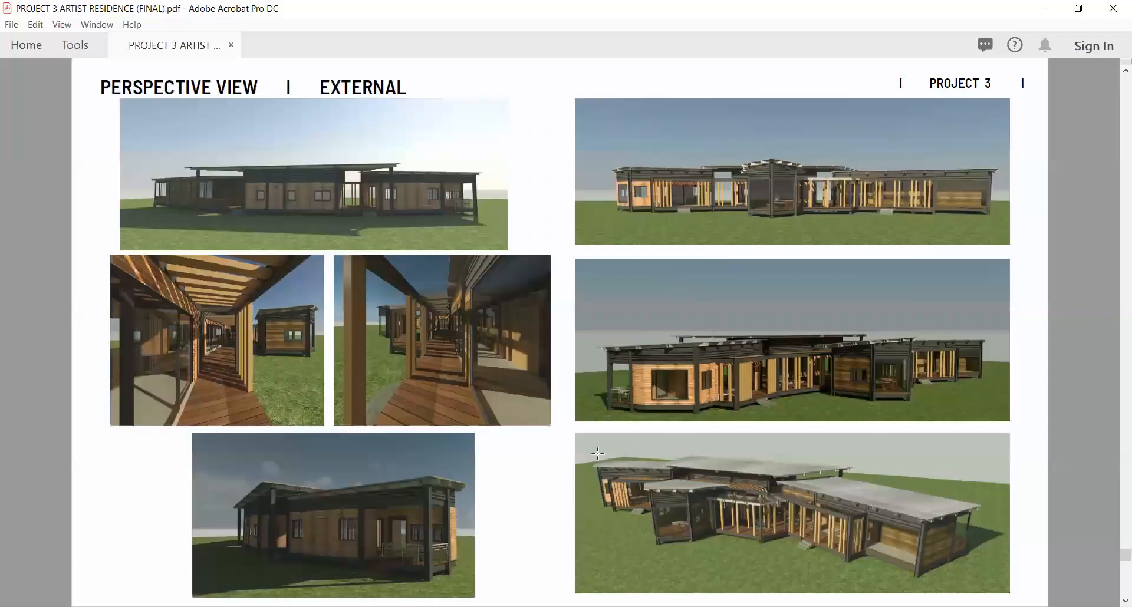
mouse_move(318, 217)
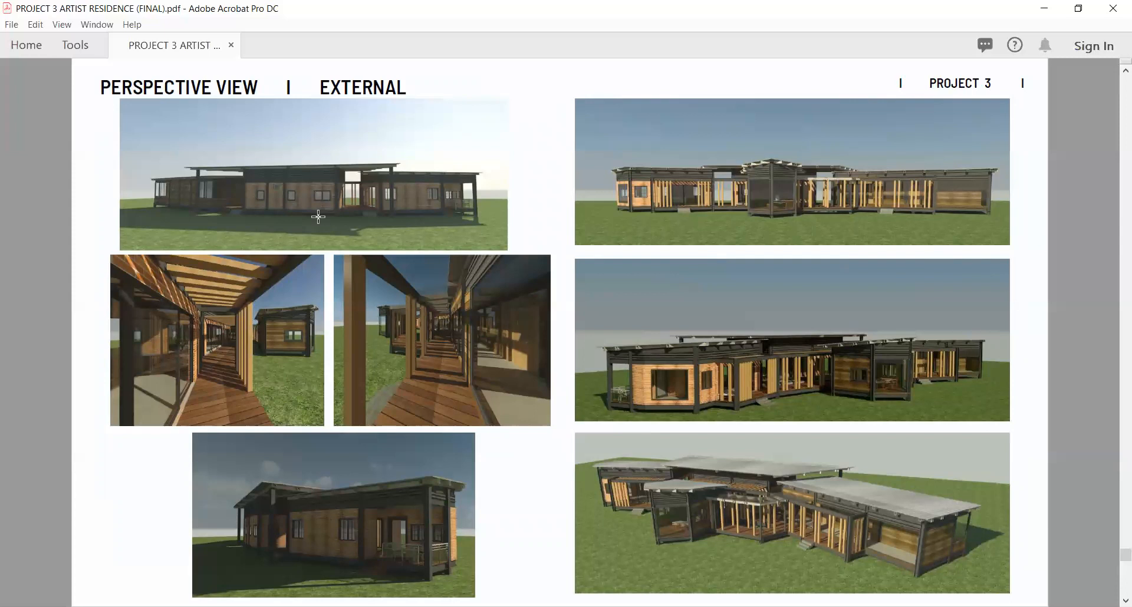
mouse_move(371, 189)
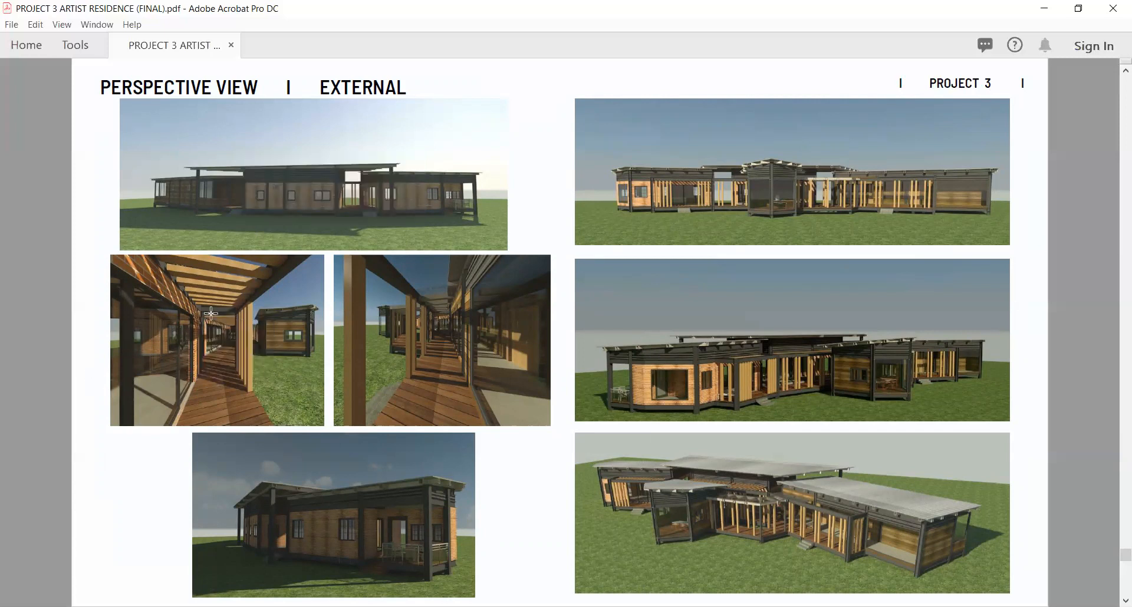
mouse_move(510, 318)
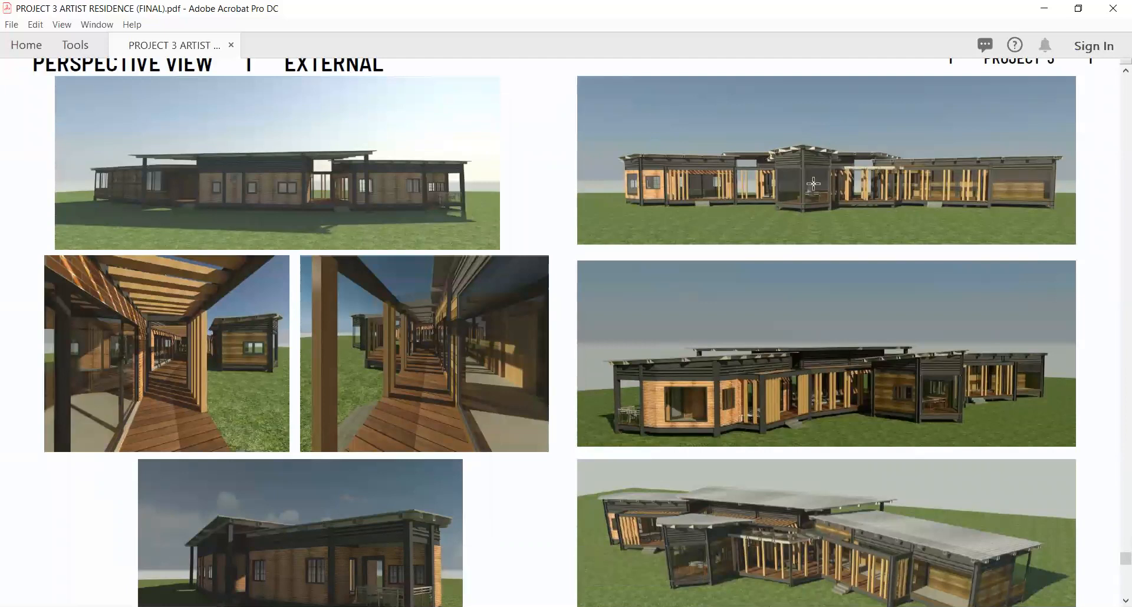
mouse_move(839, 398)
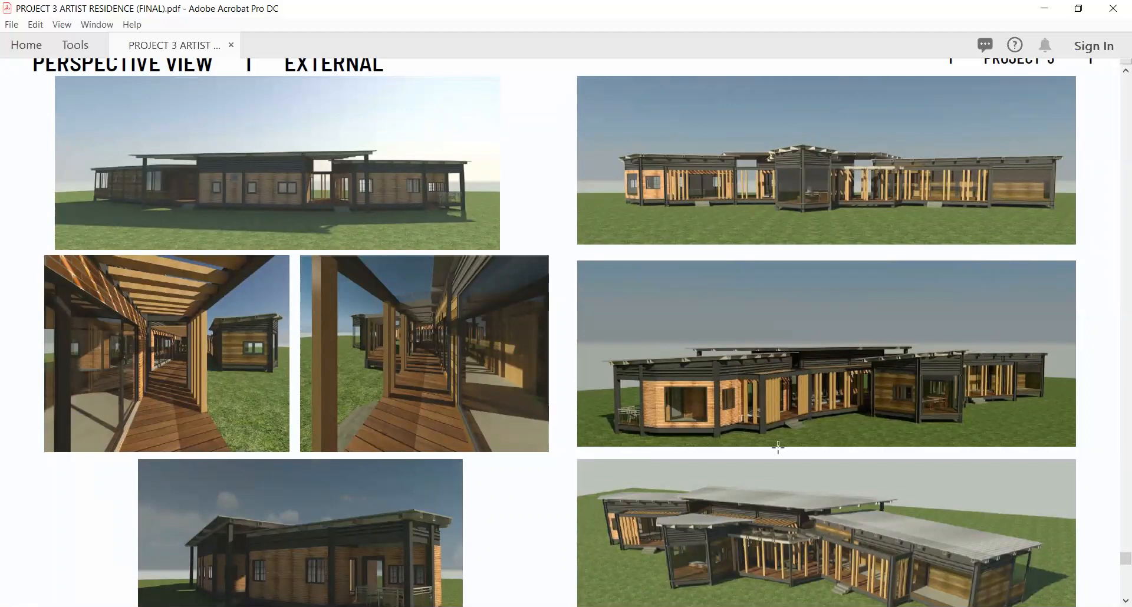
Scroll down to the Interior Perspective View page showing the studio, living room, bedroom and kitchen renders.
scroll(down, 3)
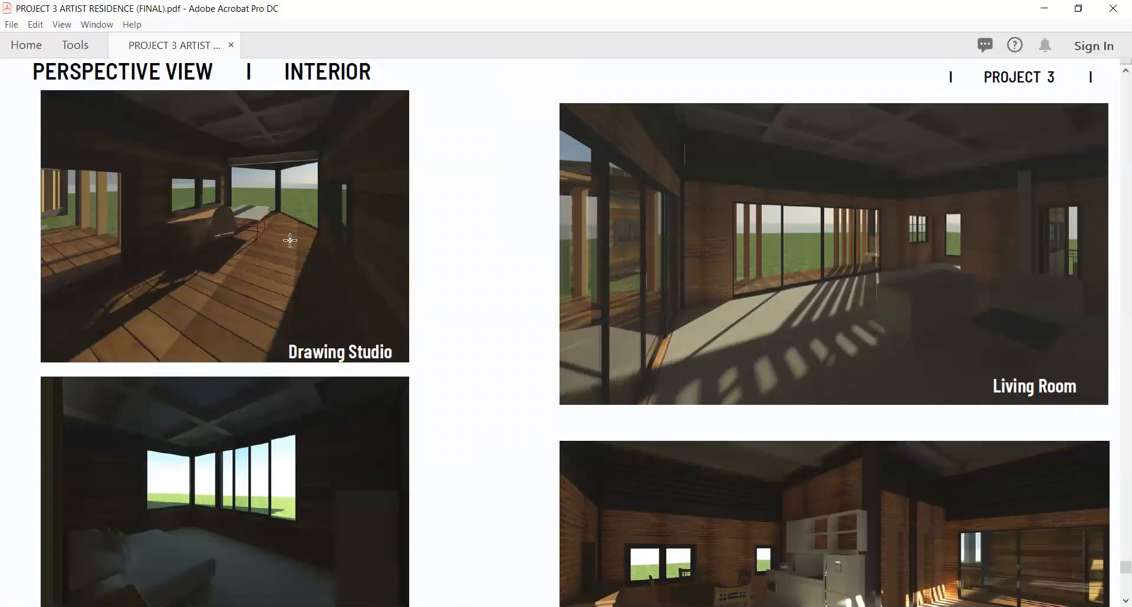
mouse_move(284, 128)
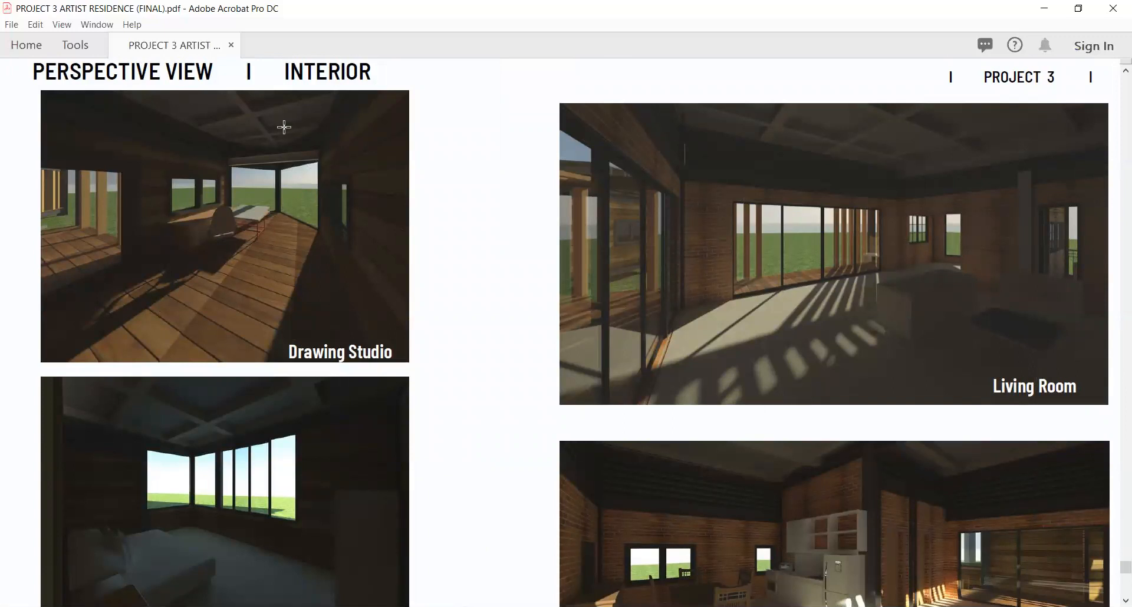
mouse_move(142, 209)
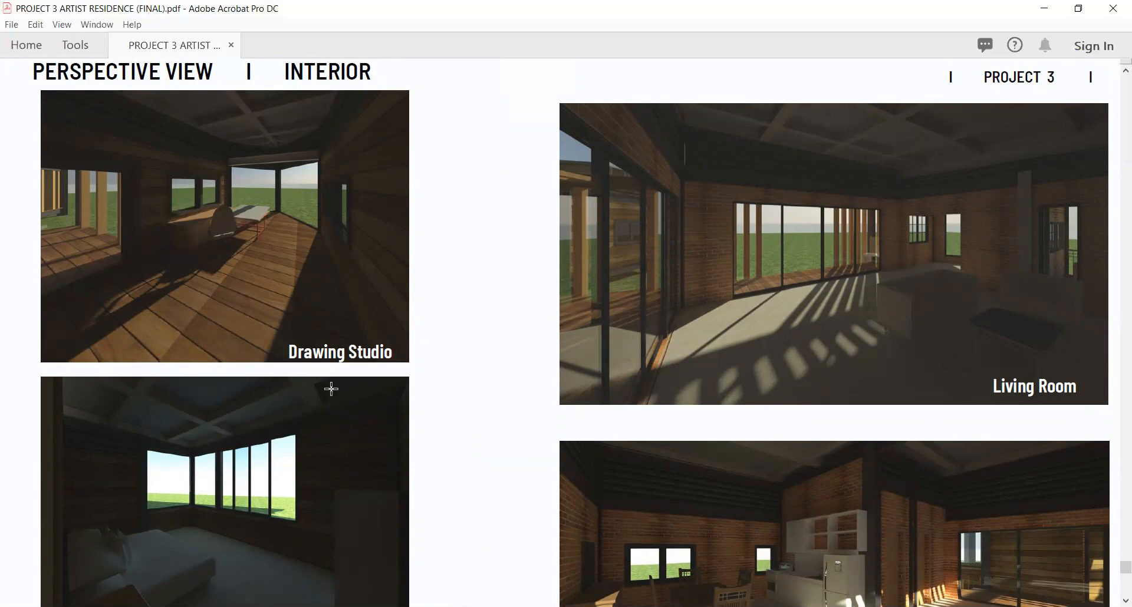
scroll(down, 3)
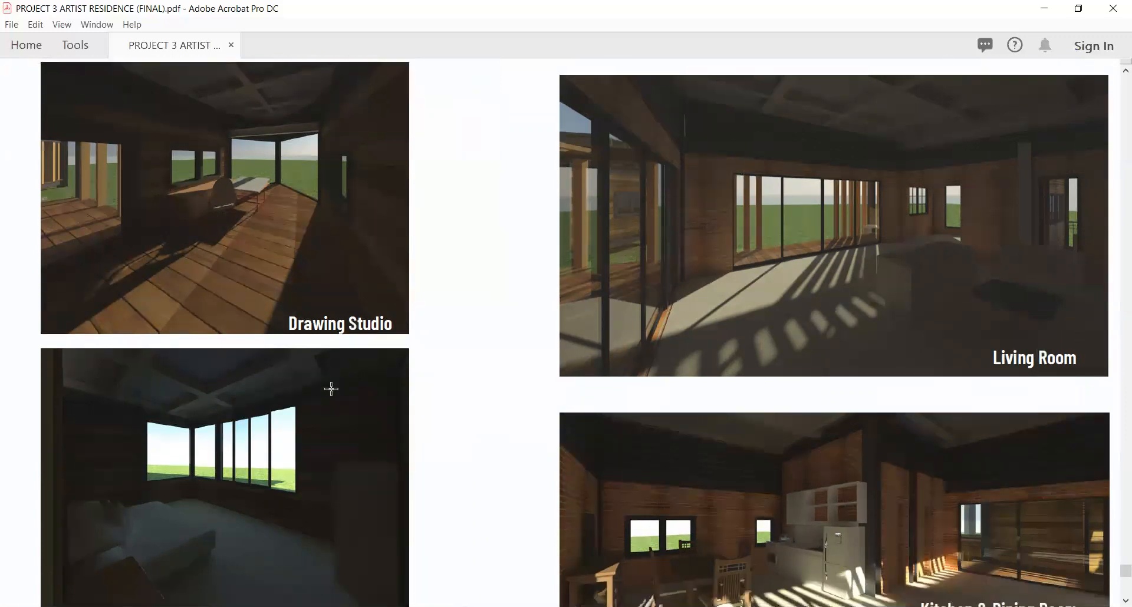
scroll(down, 3)
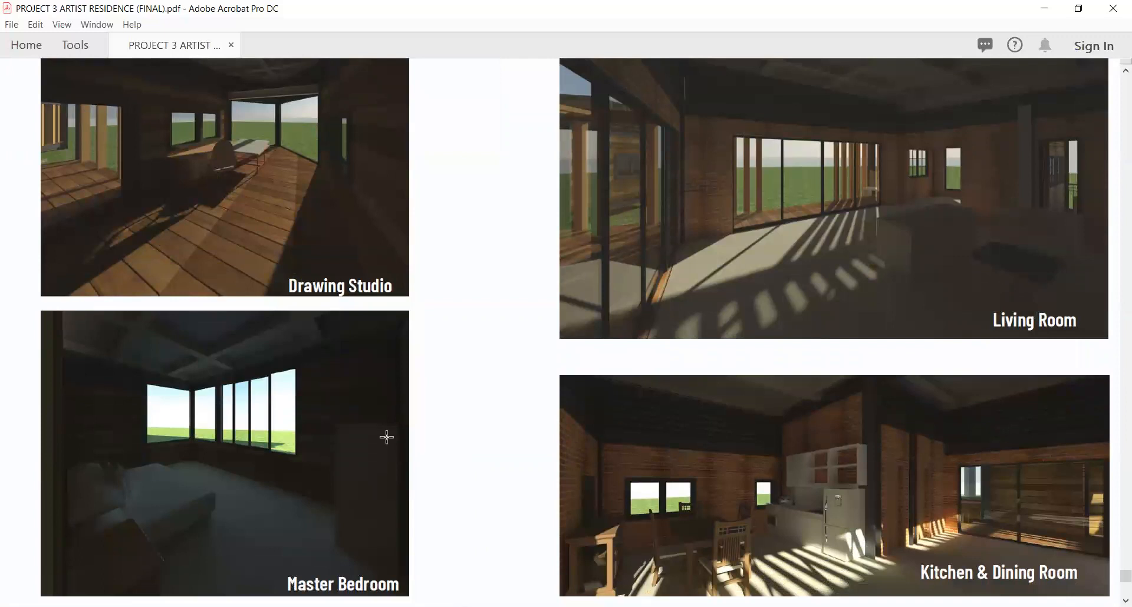
mouse_move(177, 365)
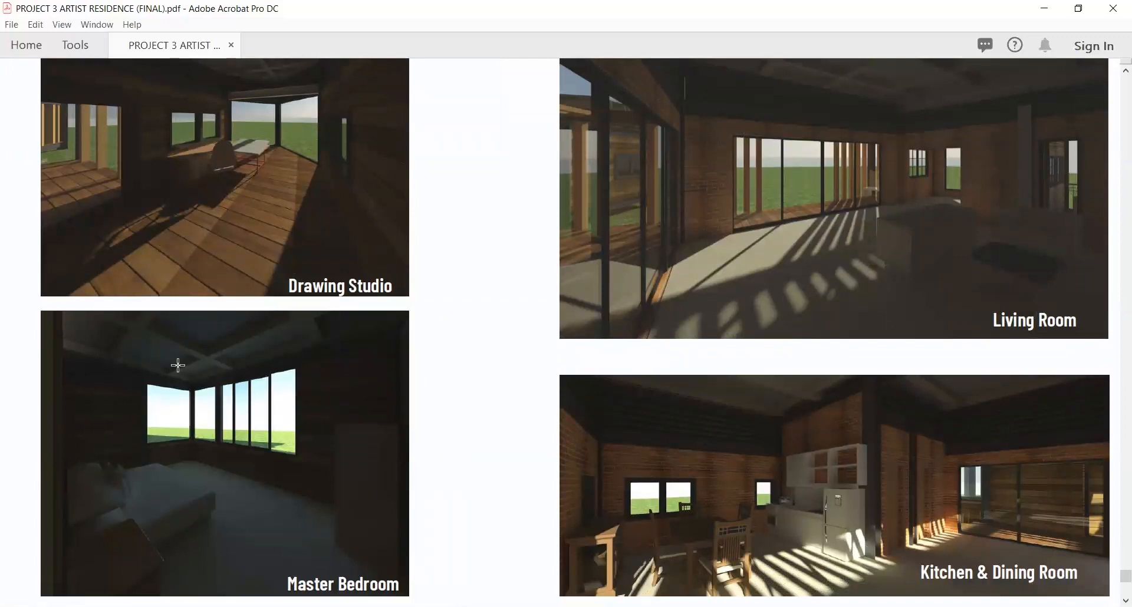
mouse_move(884, 279)
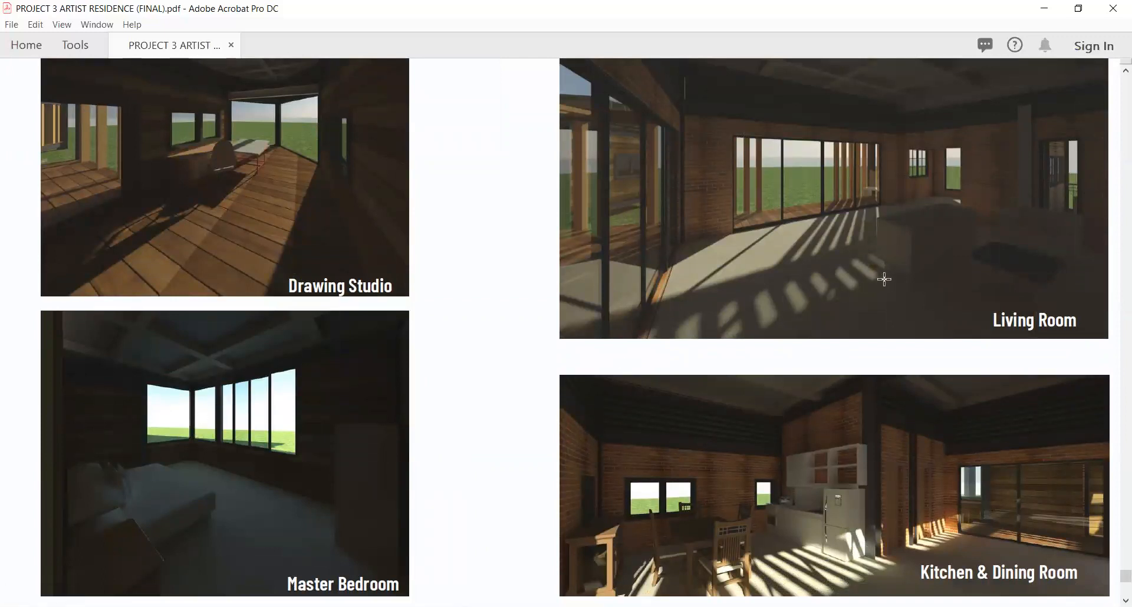